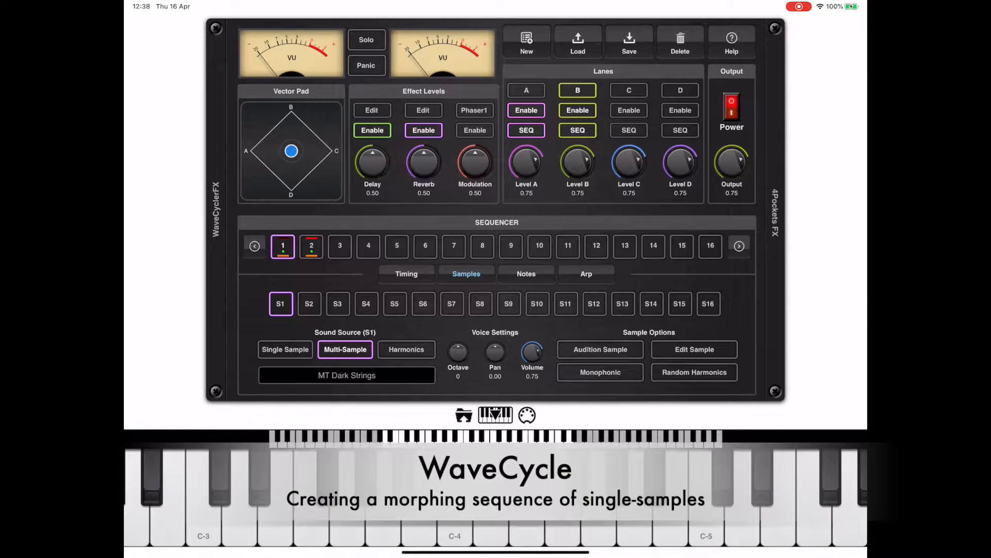
# Create a new performance named 'Single Sam...' and switch off lane B
pyautogui.click(526, 42)
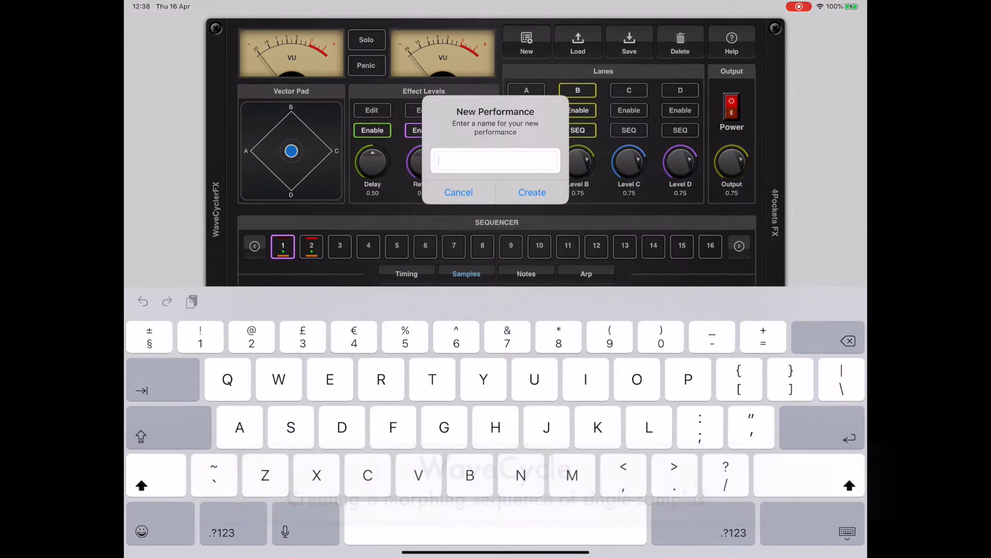
pyautogui.write('Sing')
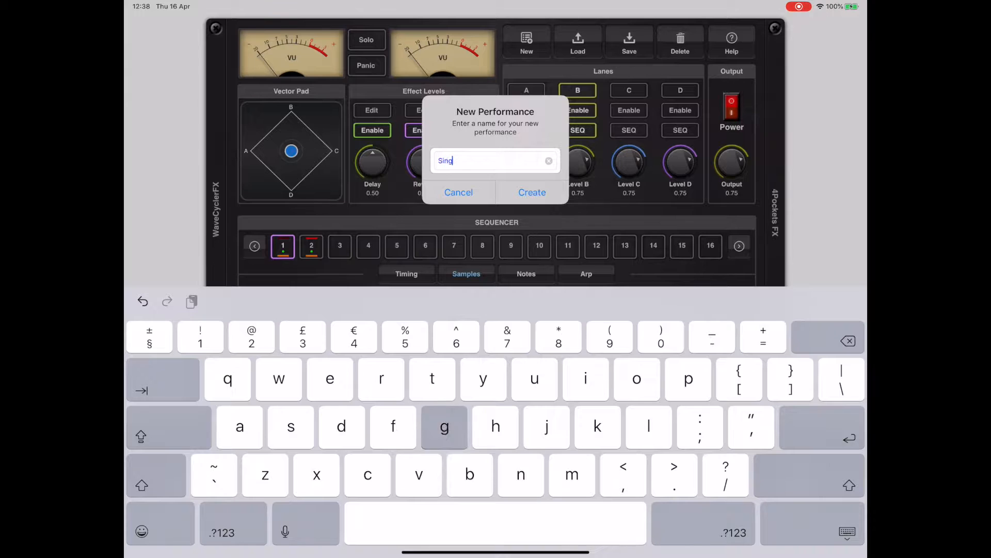
pyautogui.write('le Sam')
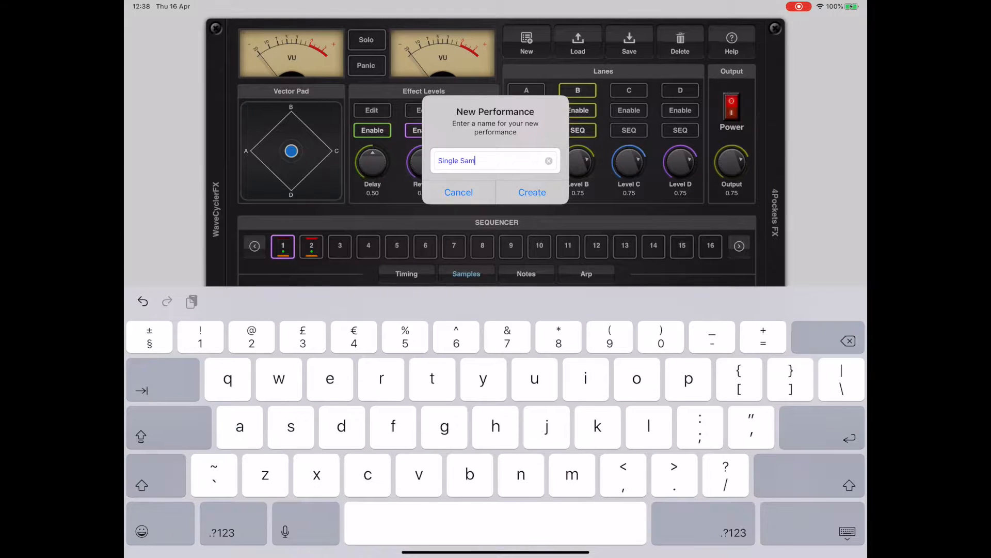
pyautogui.click(532, 192)
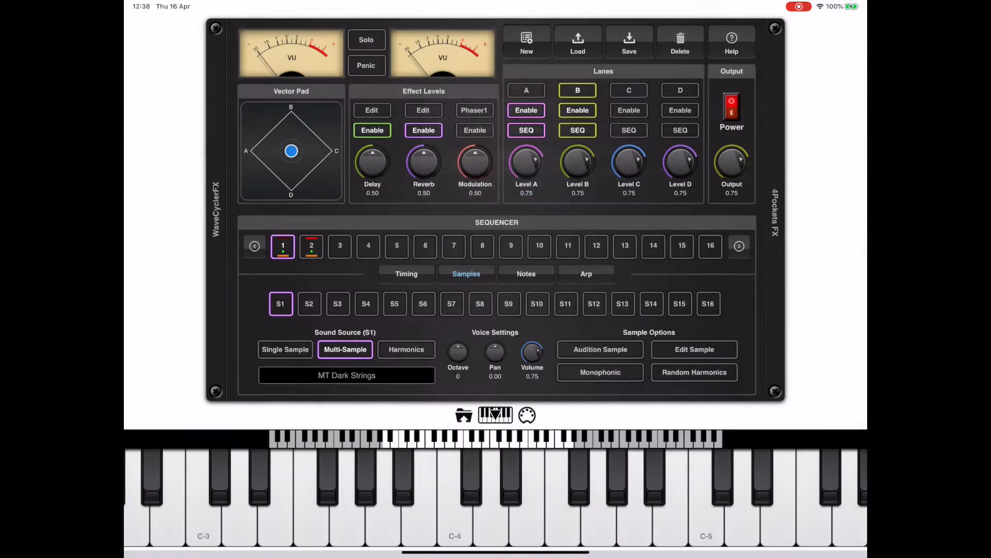
pyautogui.click(577, 111)
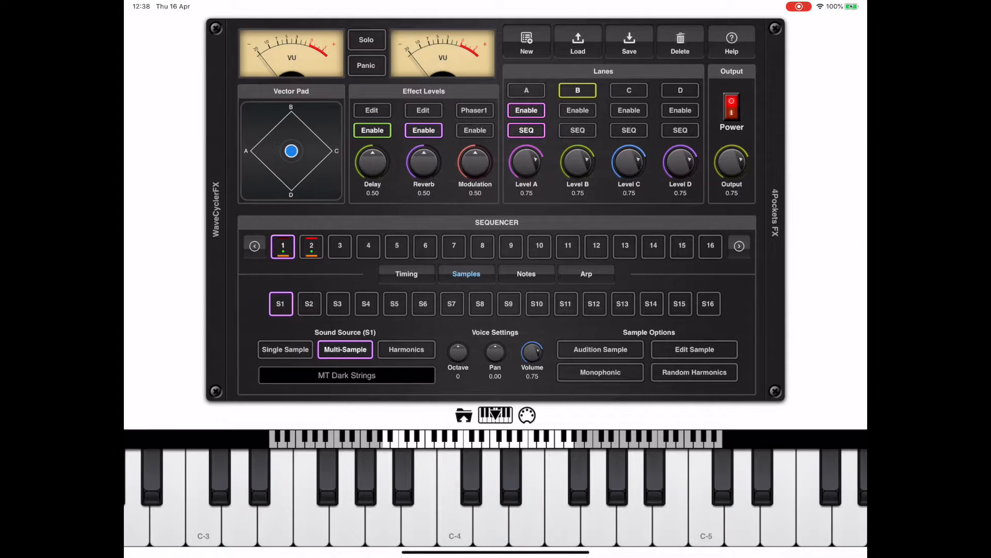
# Select lane A and review its Notes and Timing settings (four steps at 1/4)
pyautogui.click(525, 90)
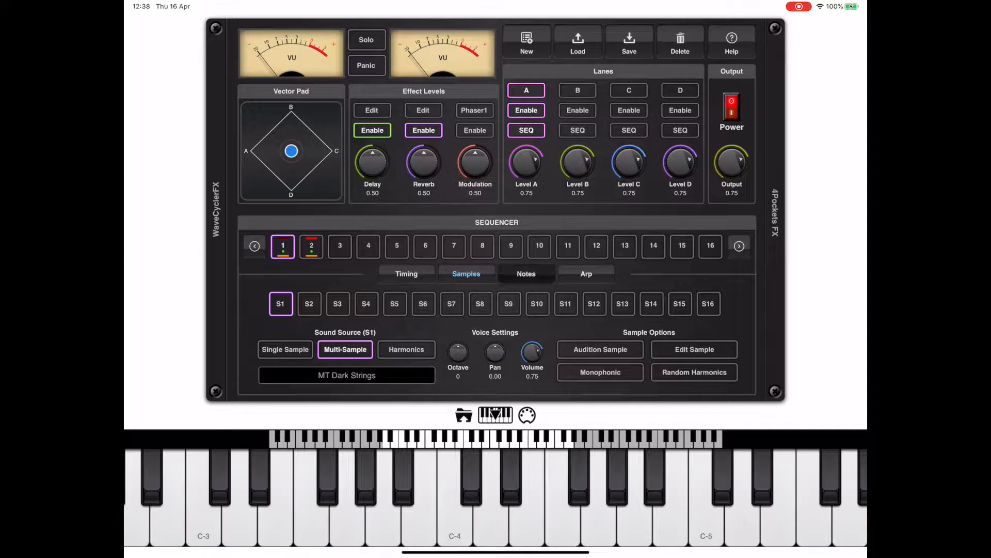
pyautogui.click(525, 272)
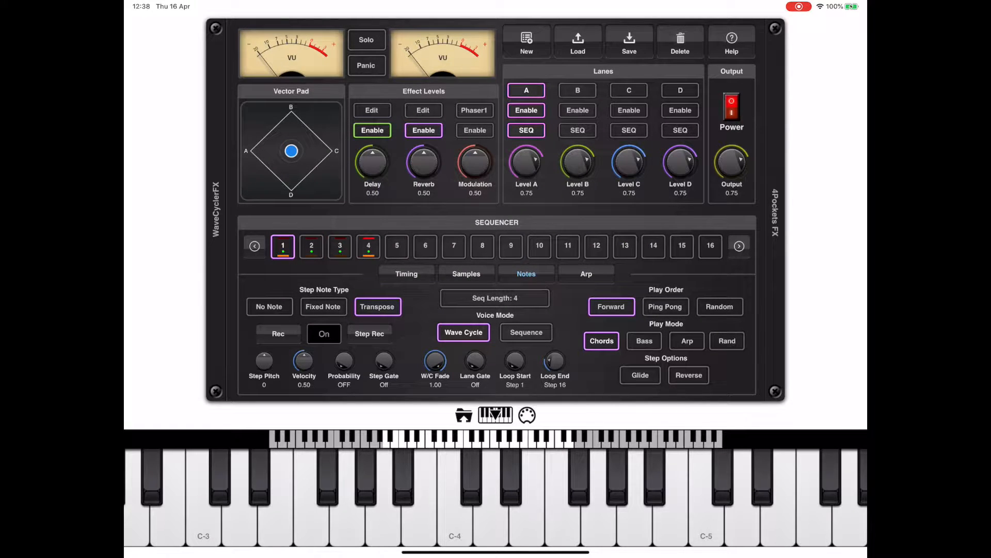
pyautogui.click(406, 274)
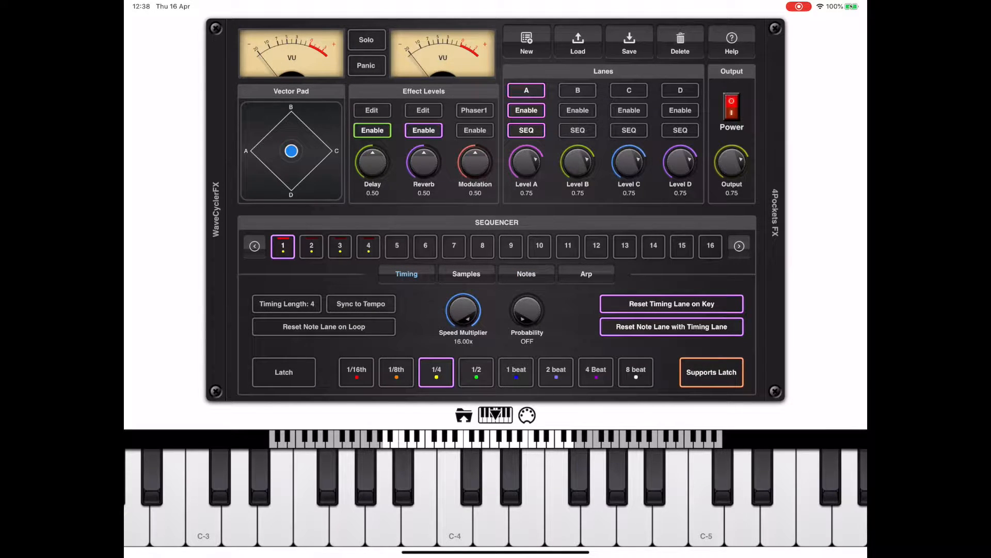
pyautogui.click(525, 274)
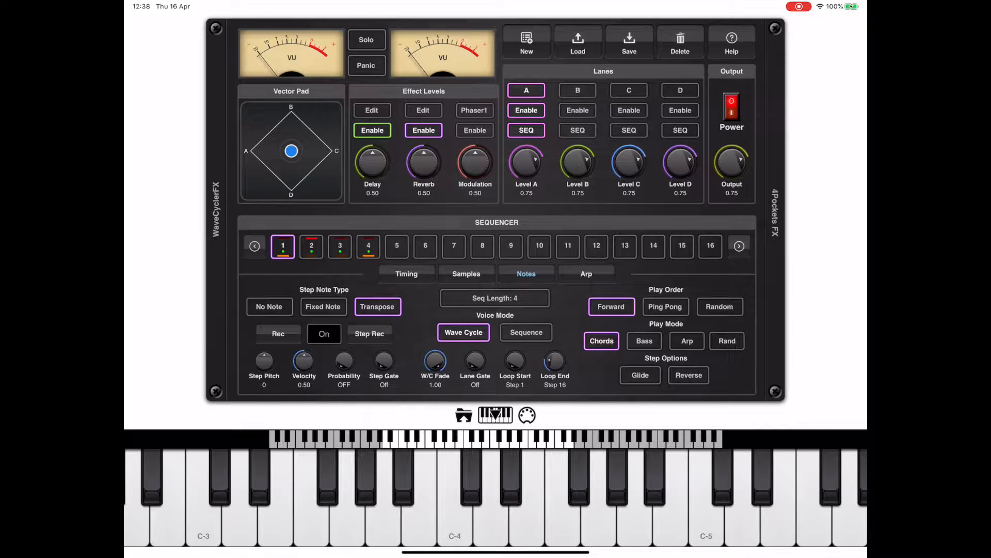
# On the Samples page, check steps 3 and 4, then open the sample pool for slot S1
pyautogui.click(466, 274)
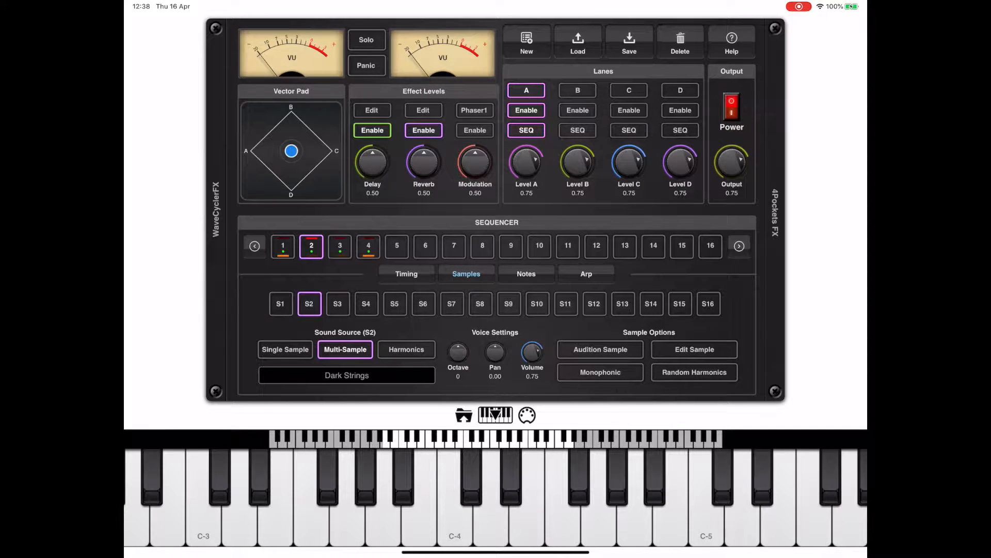
pyautogui.click(340, 245)
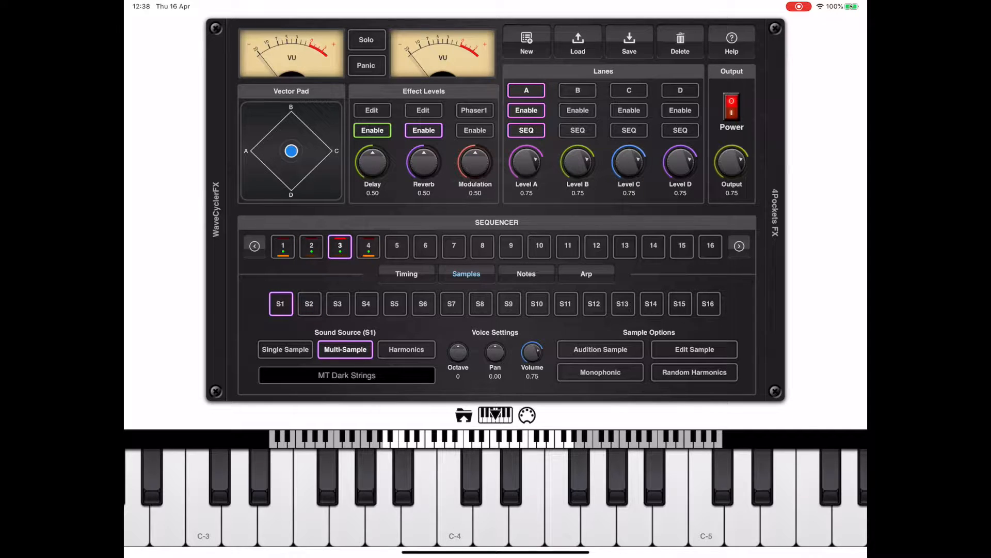
pyautogui.click(368, 245)
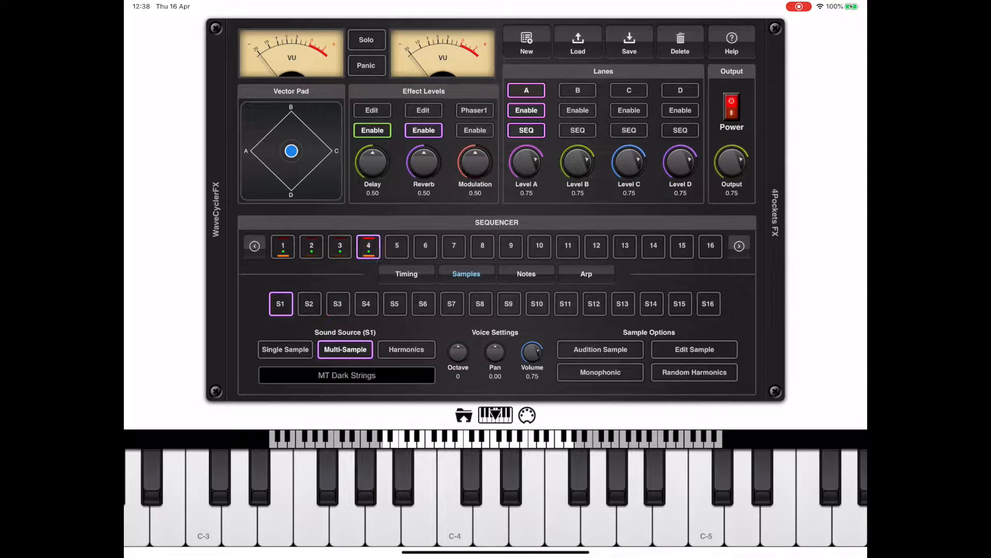
pyautogui.click(366, 304)
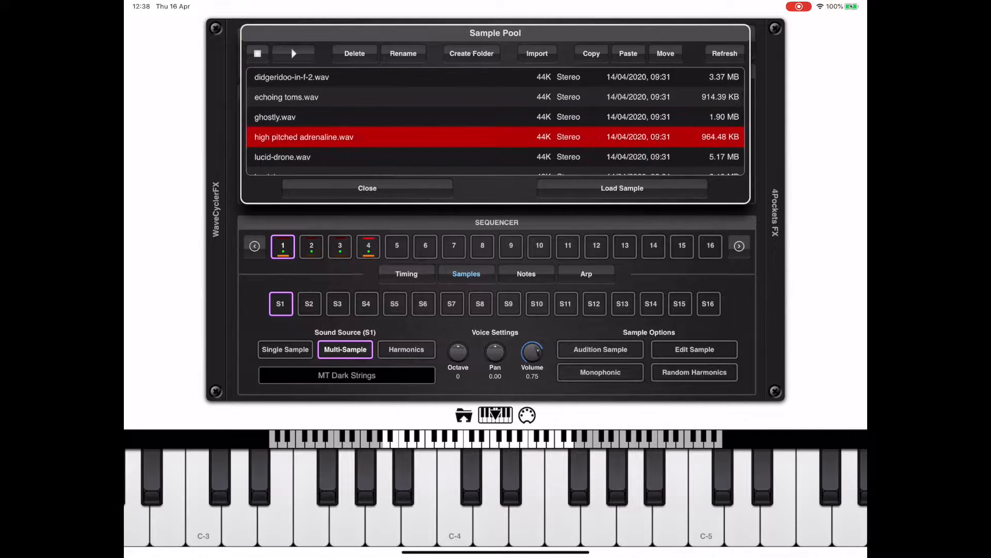
# Preview high pitched adrenaline.wav and load it into slot S1
pyautogui.click(293, 53)
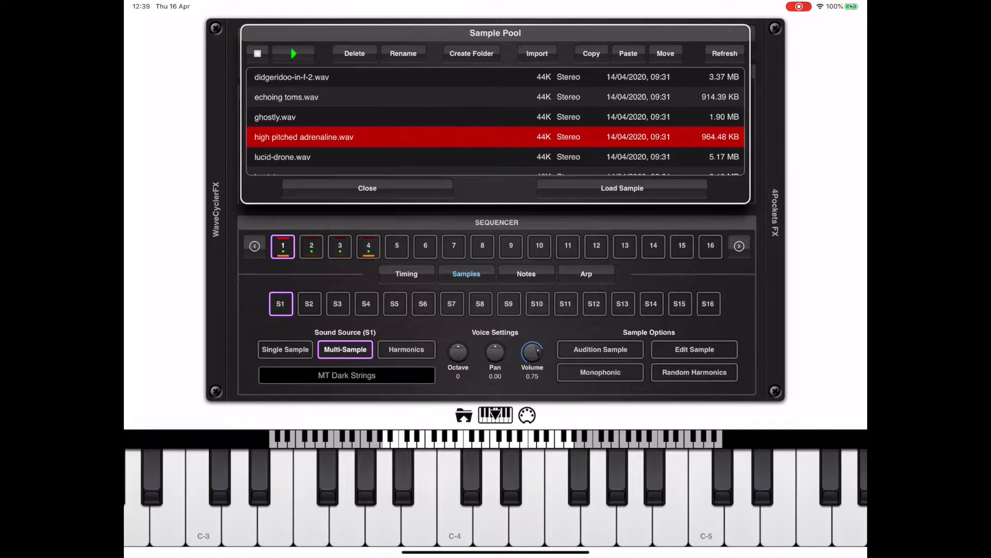
pyautogui.click(292, 53)
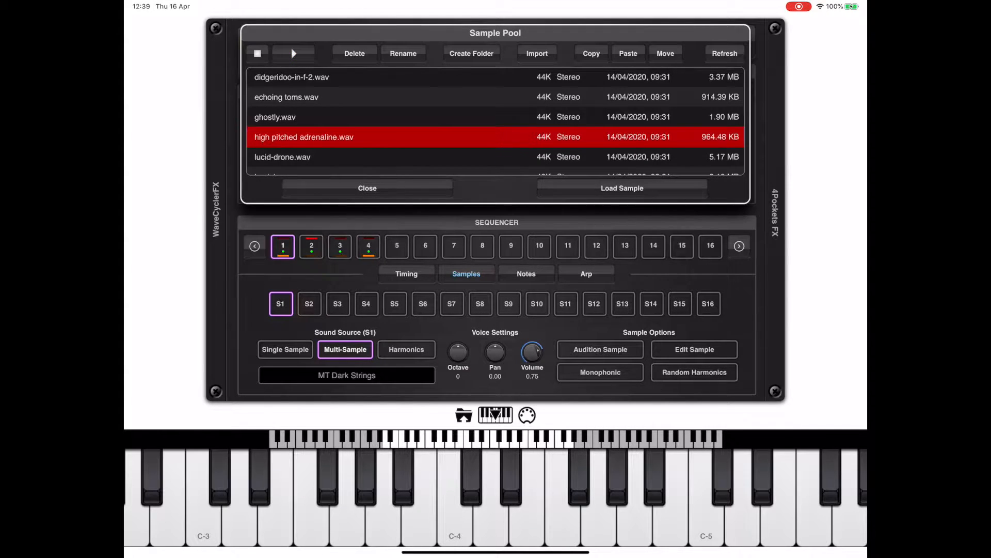
pyautogui.click(621, 188)
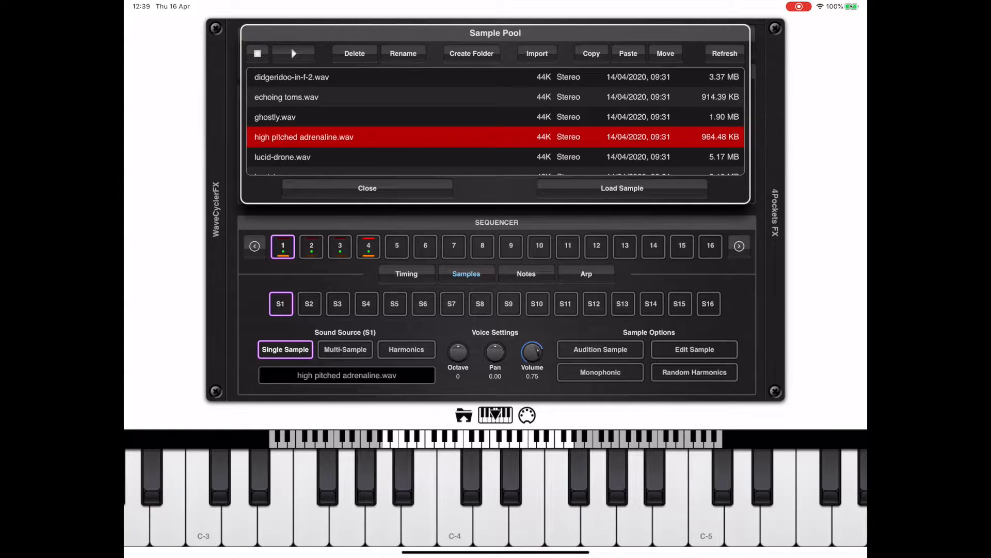
# Select step 2, browse the pool and load its sample, moving on to slot S3
pyautogui.click(311, 246)
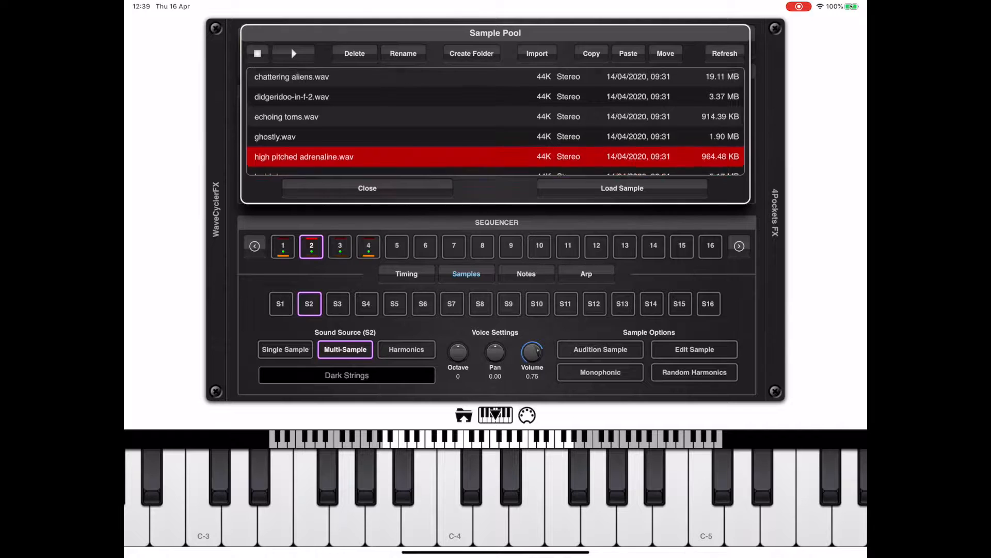
pyautogui.scroll(-3)
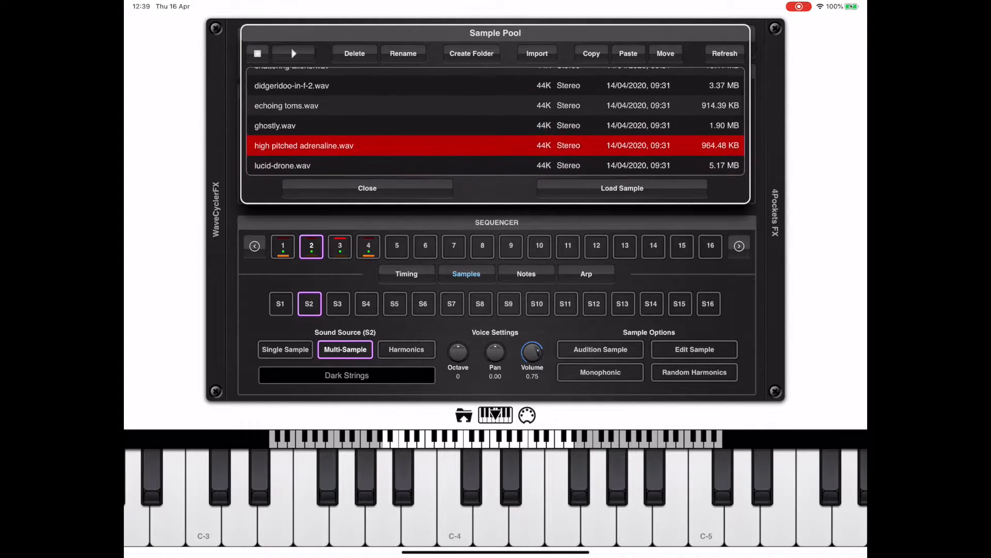
pyautogui.scroll(-3)
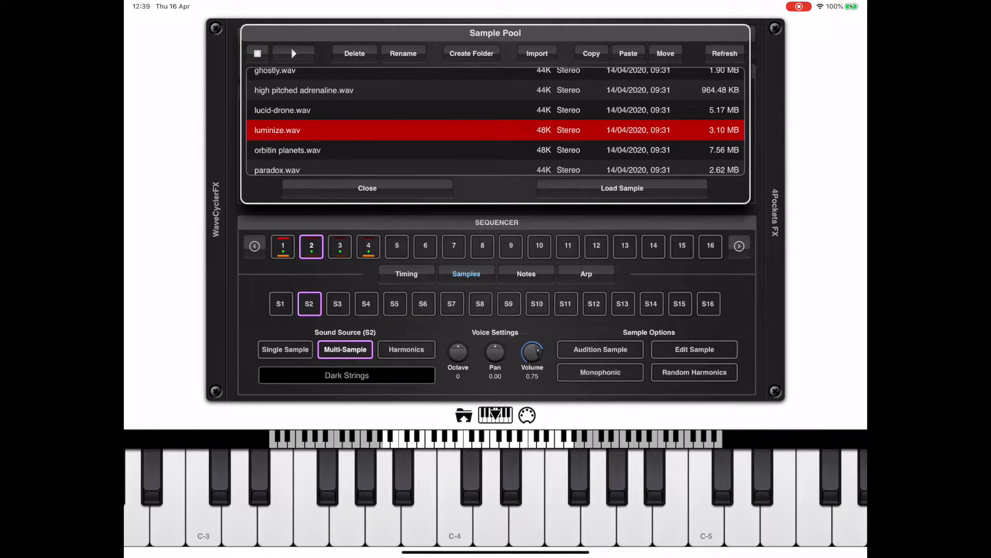
pyautogui.click(622, 188)
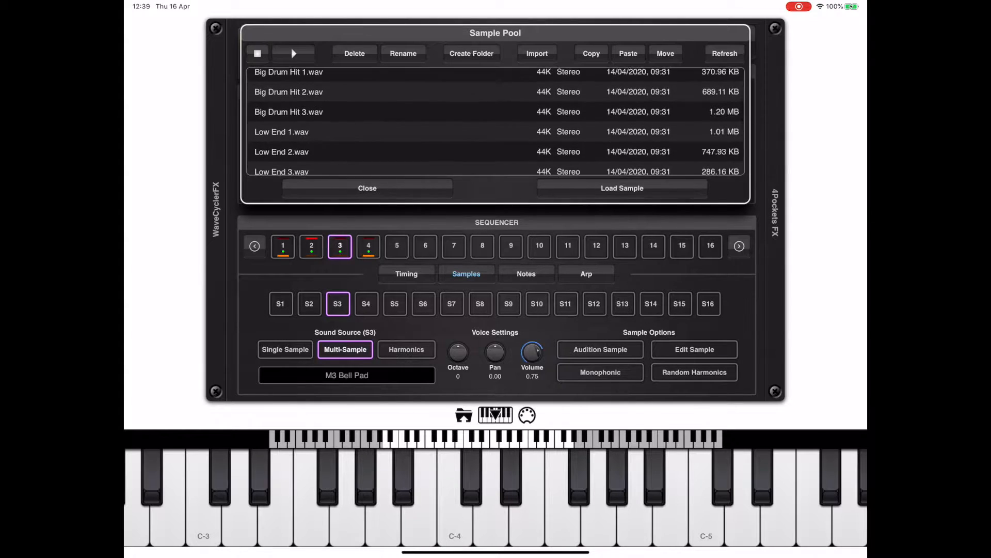
# Load Synth Impact 01.wav into S3 and move to step 4
pyautogui.scroll(-3)
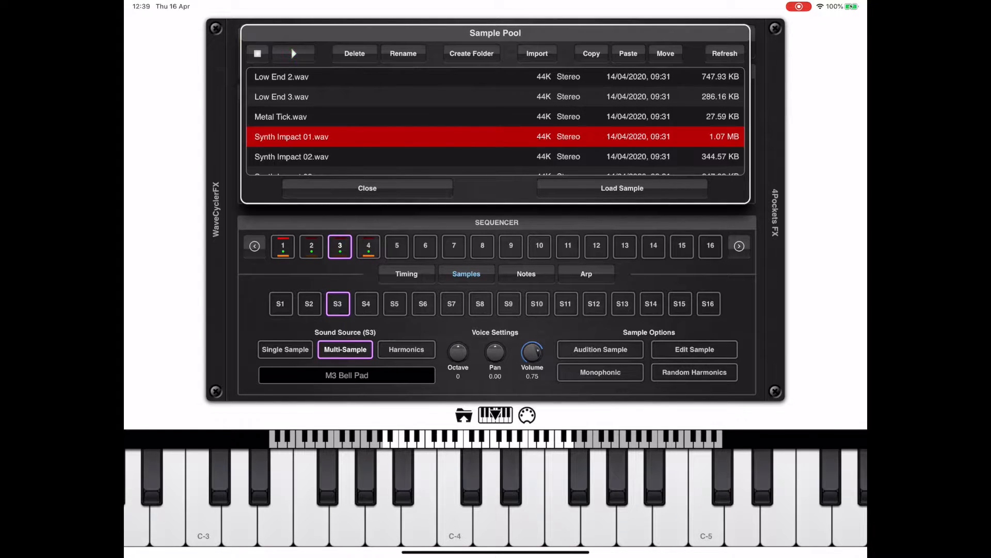
pyautogui.click(621, 188)
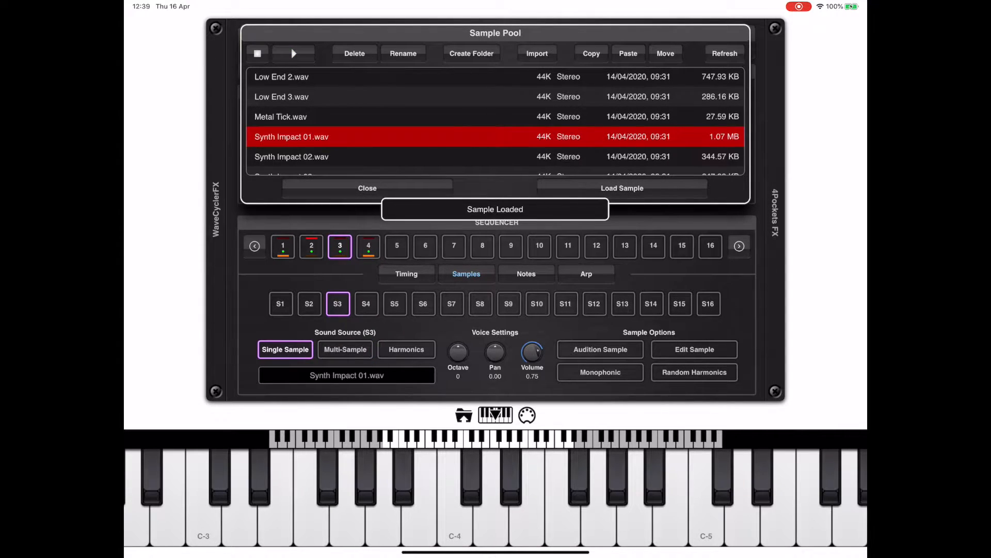
pyautogui.click(367, 246)
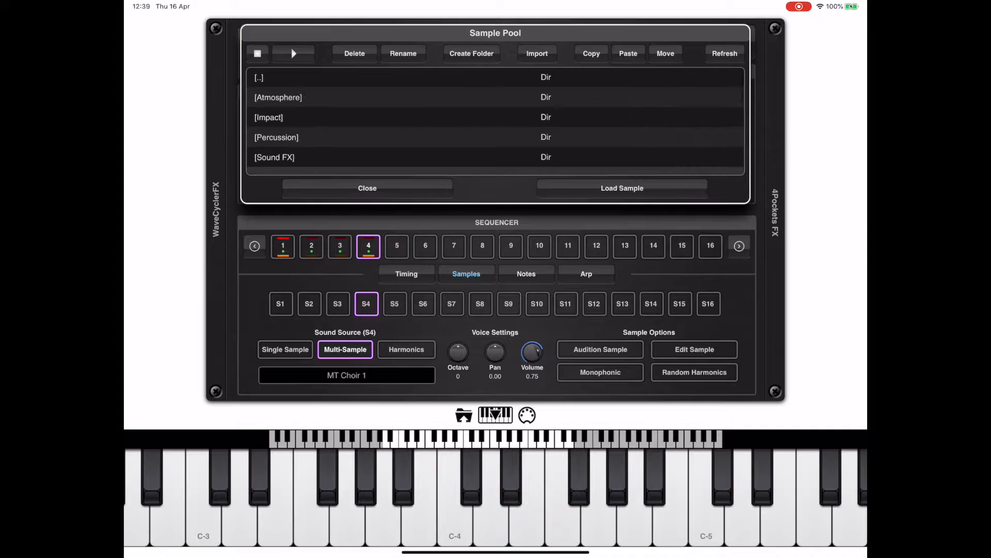
# From the sound-effects folder load thunder_rain.wav into S4 and close the sample pool
pyautogui.doubleClick(275, 157)
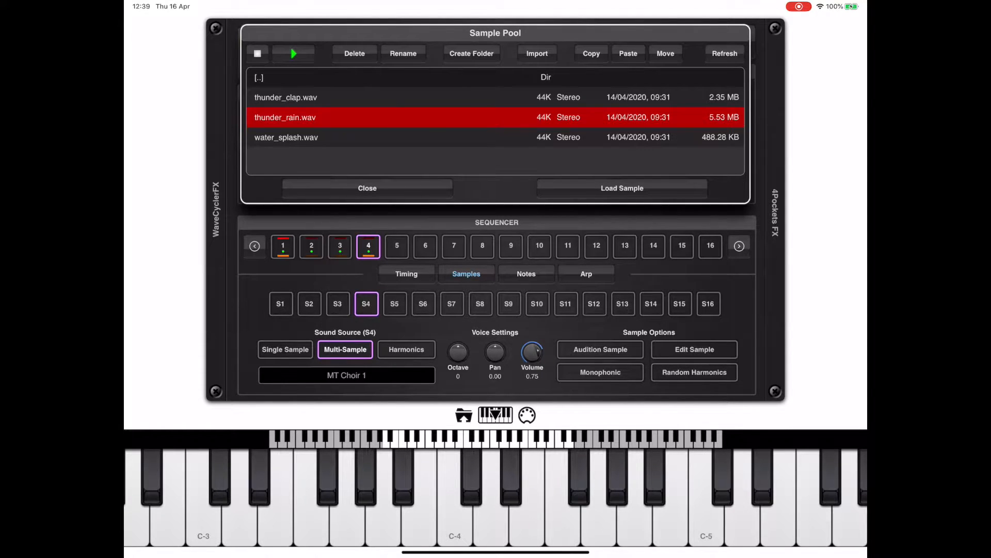
pyautogui.click(621, 188)
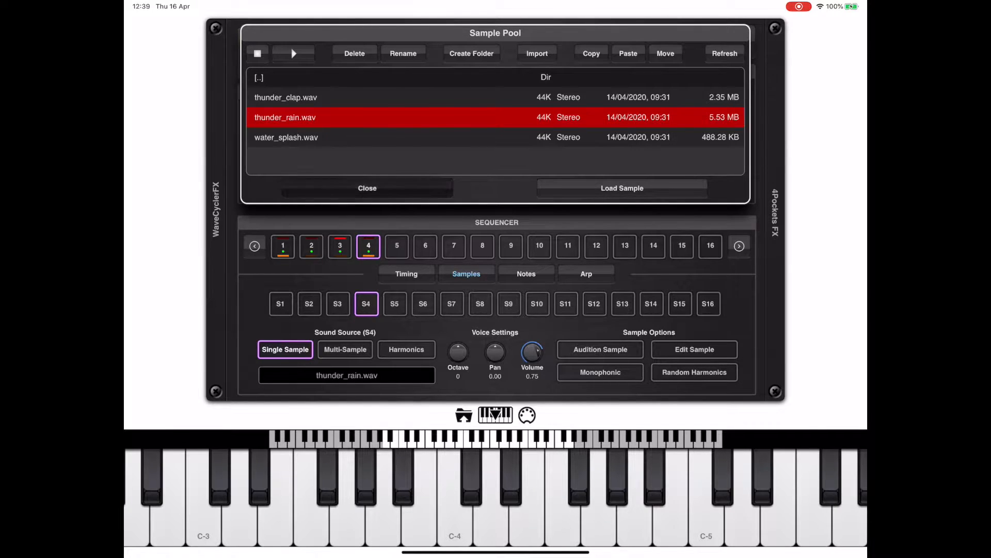
pyautogui.click(366, 188)
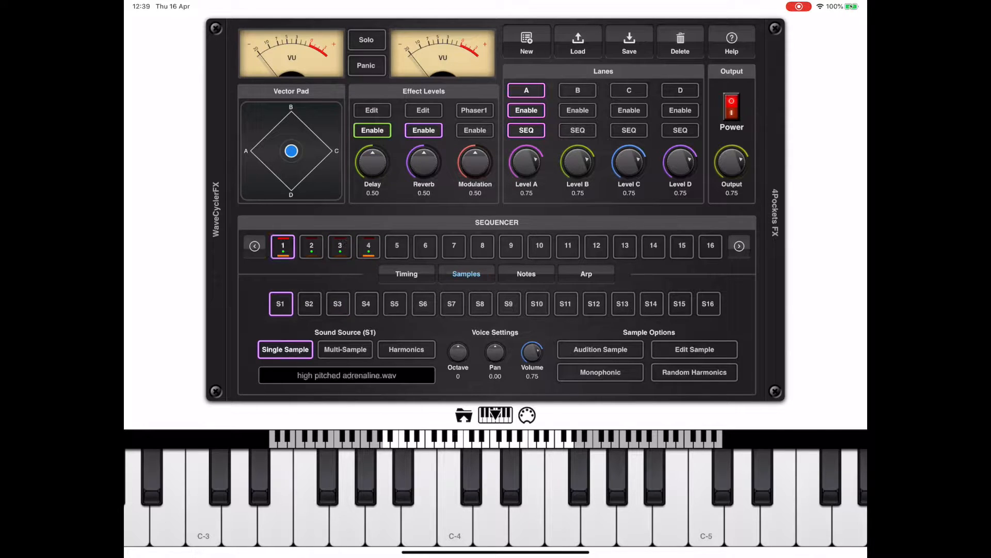
# Turn on Audition Sample, then in S1's waveform editor enable looping with crossfade
pyautogui.click(599, 349)
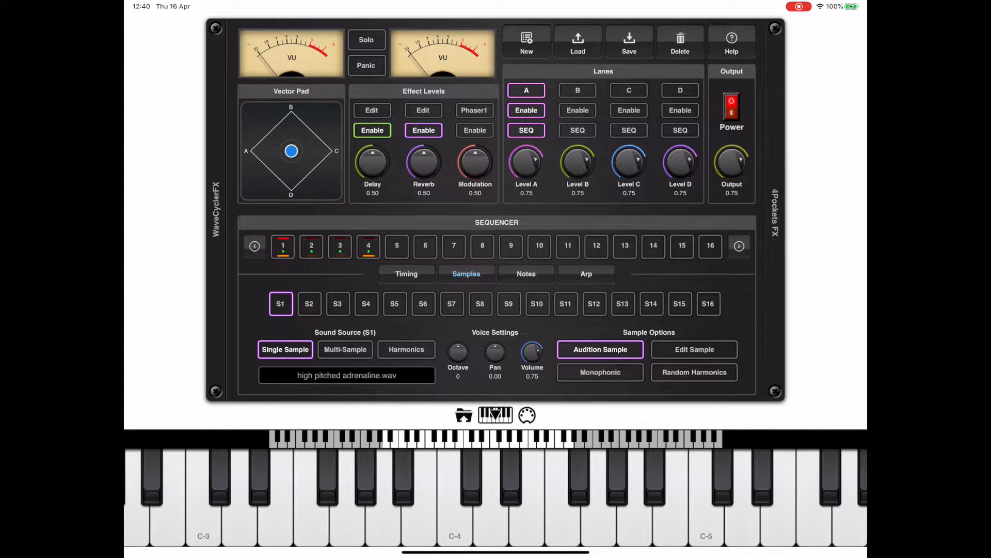
pyautogui.click(694, 349)
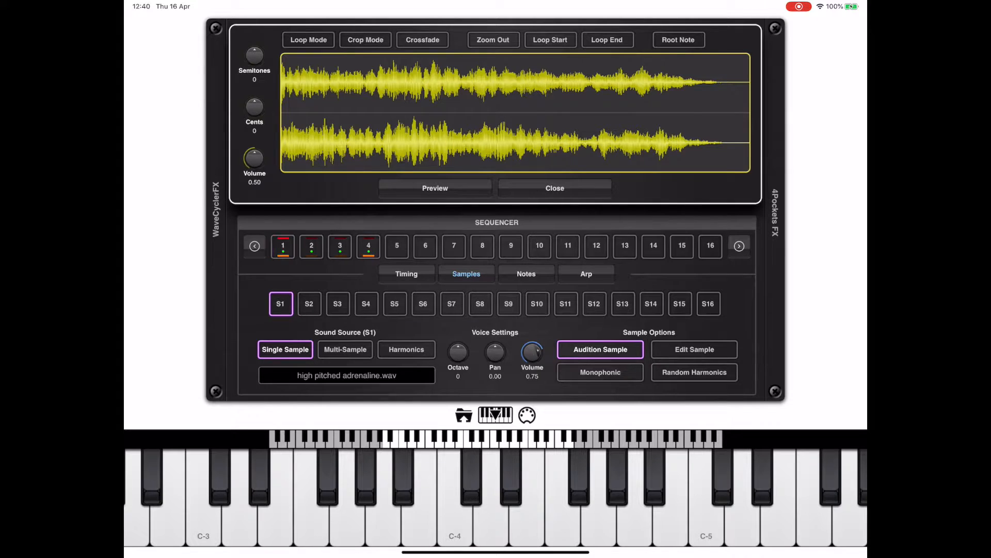
pyautogui.click(283, 246)
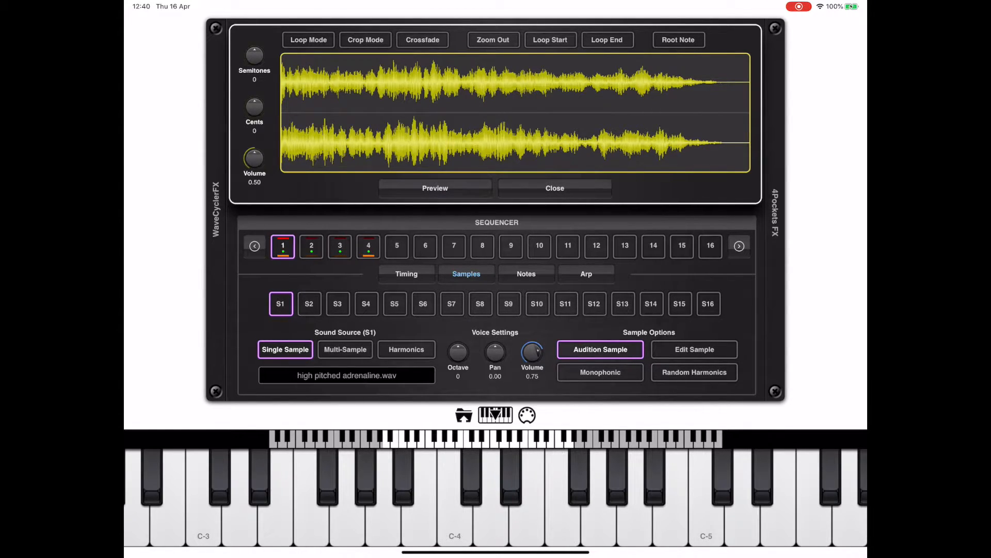
pyautogui.click(308, 39)
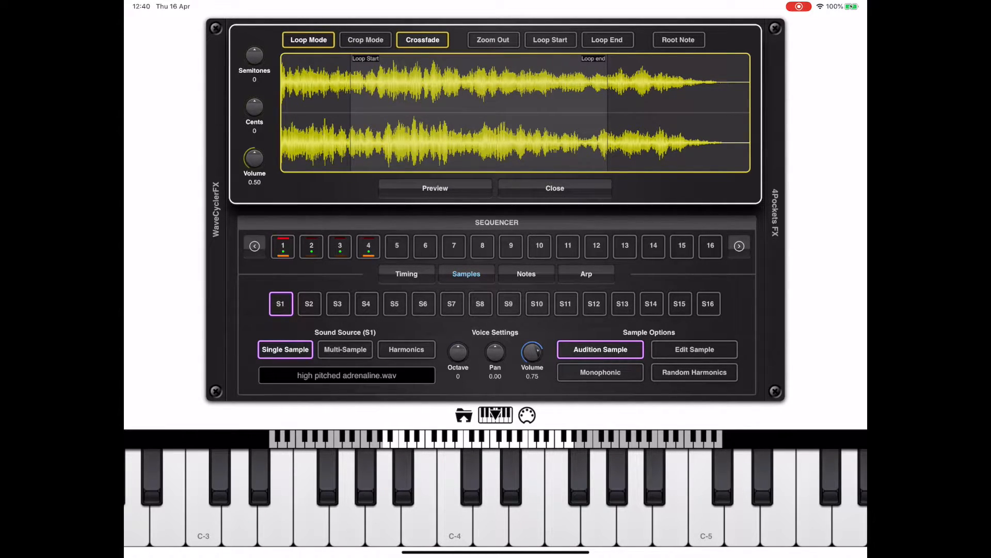
pyautogui.click(554, 188)
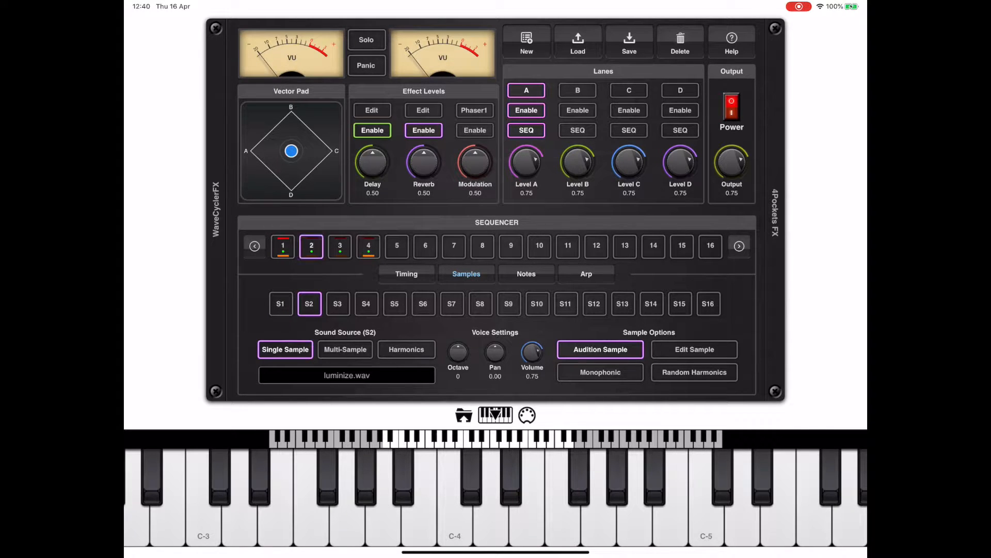
# In luminize.wav's editor enable Loop Mode and Crop Mode, then switch to S3's Synth Impact 01.wav
pyautogui.click(694, 349)
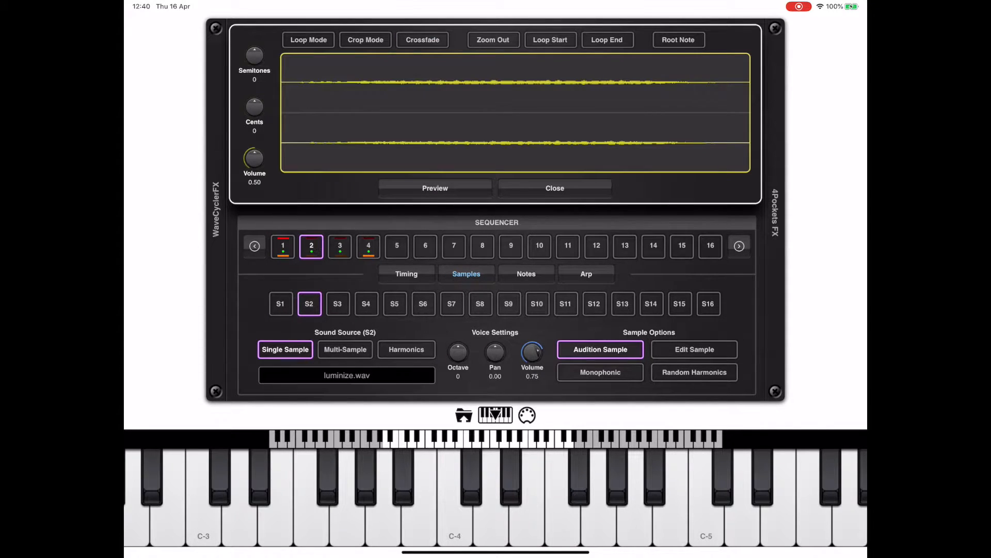
pyautogui.click(283, 246)
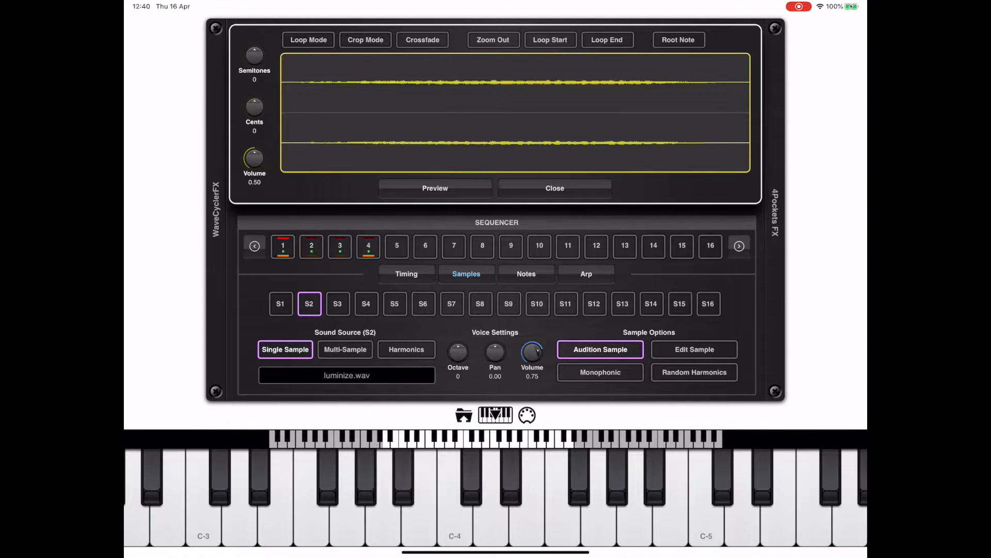
pyautogui.click(308, 39)
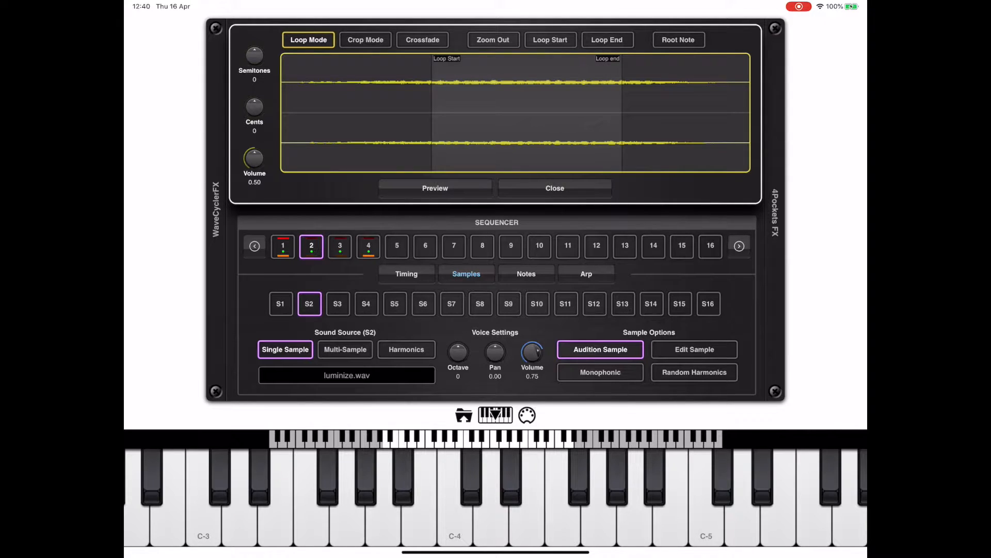
pyautogui.click(421, 40)
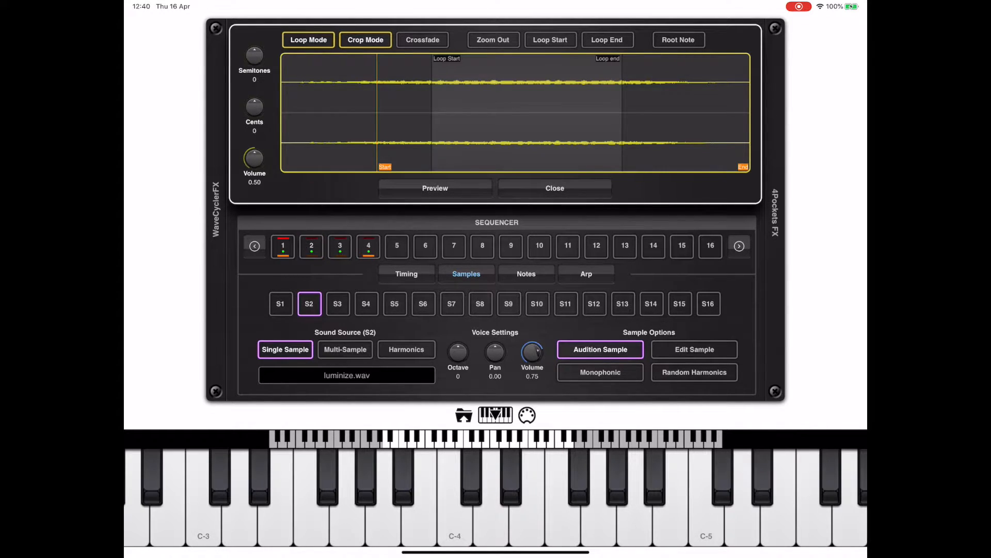
pyautogui.click(554, 188)
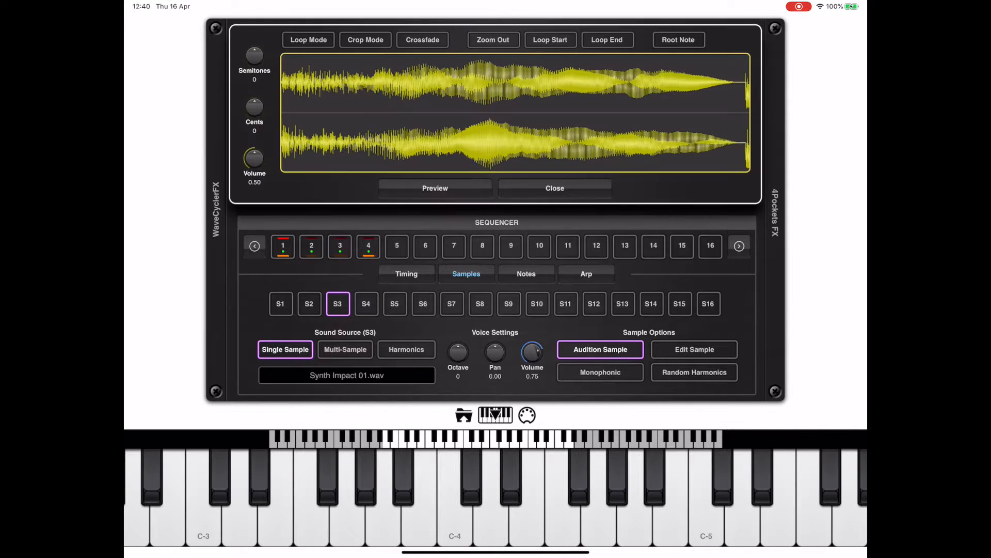
# Enable looping on Synth Impact 01.wav, drag its loop start later, and switch to S4
pyautogui.click(339, 246)
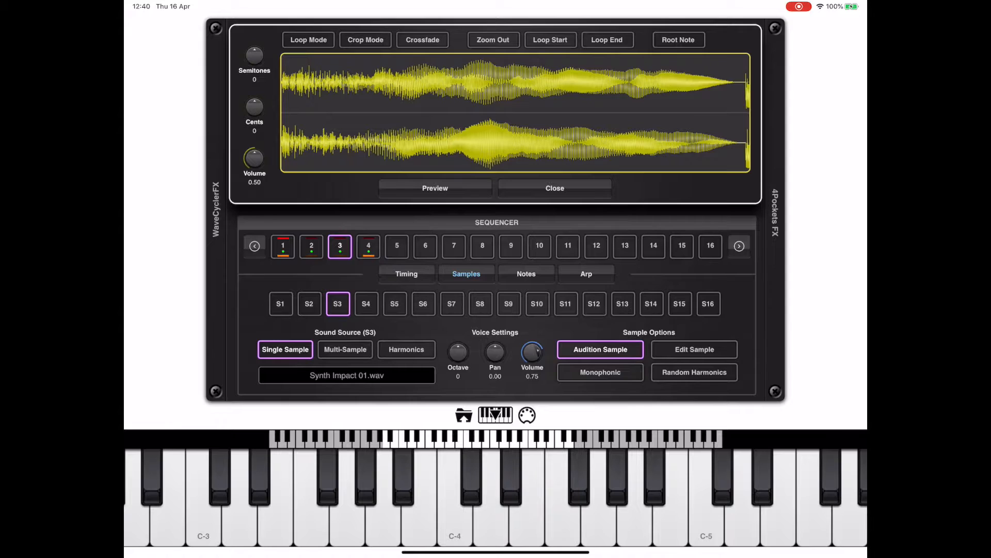
pyautogui.click(308, 40)
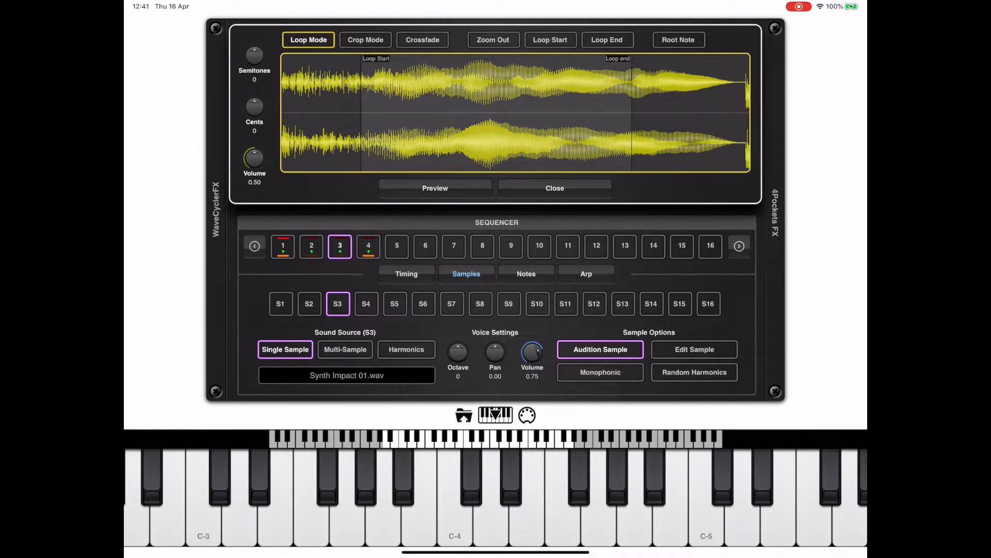
pyautogui.moveTo(362, 67); pyautogui.dragTo(394, 66)
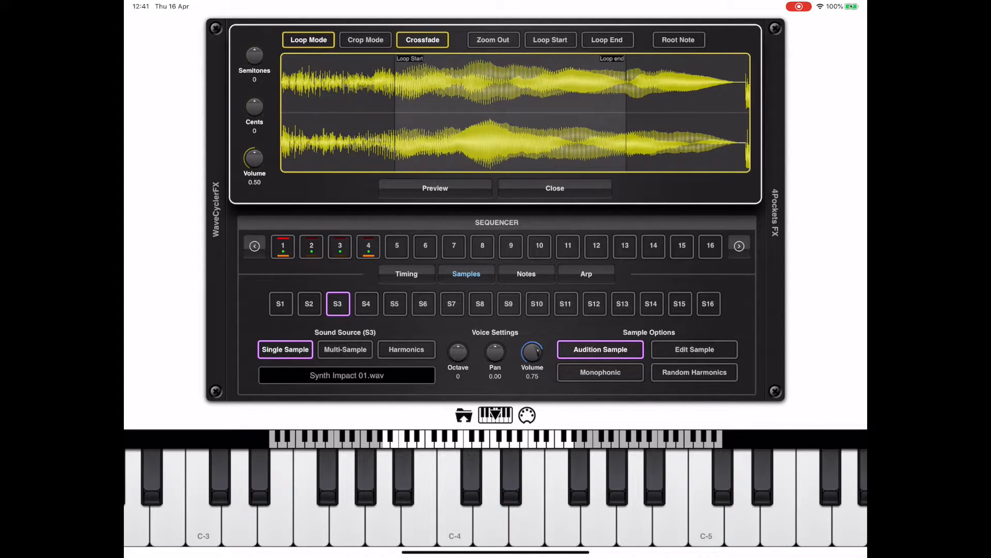
pyautogui.click(553, 188)
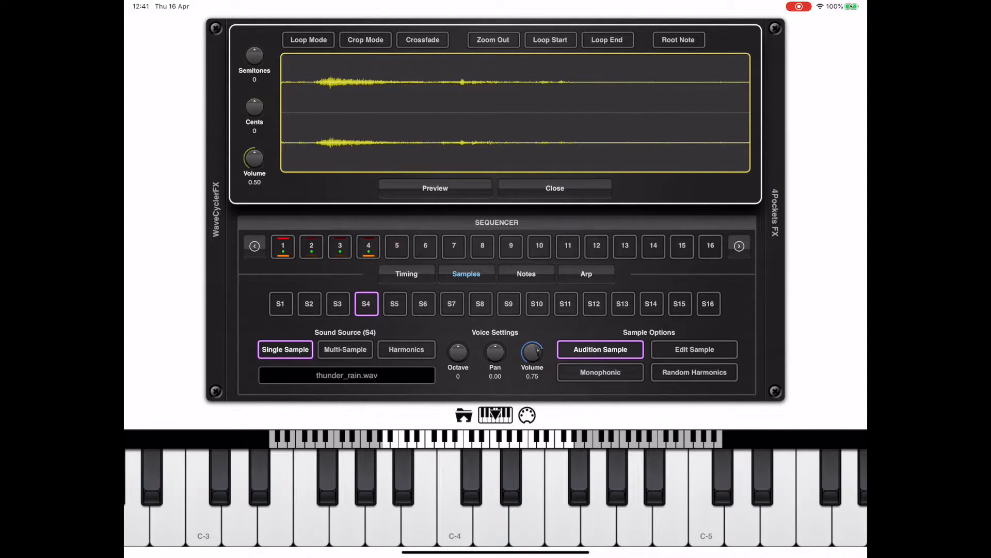
# Enable crop and loop on thunder_rain.wav, close the editor and return to step 1
pyautogui.click(368, 245)
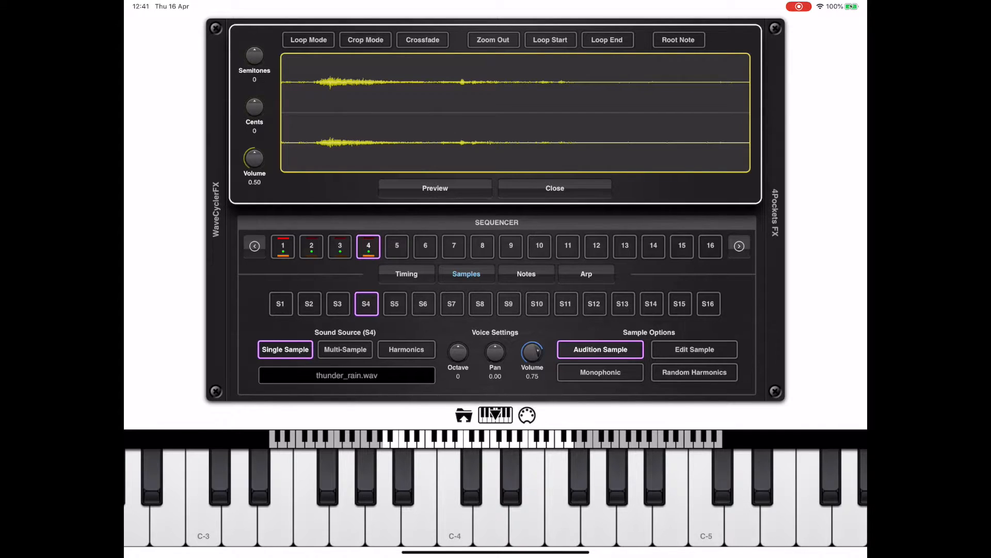
pyautogui.click(364, 39)
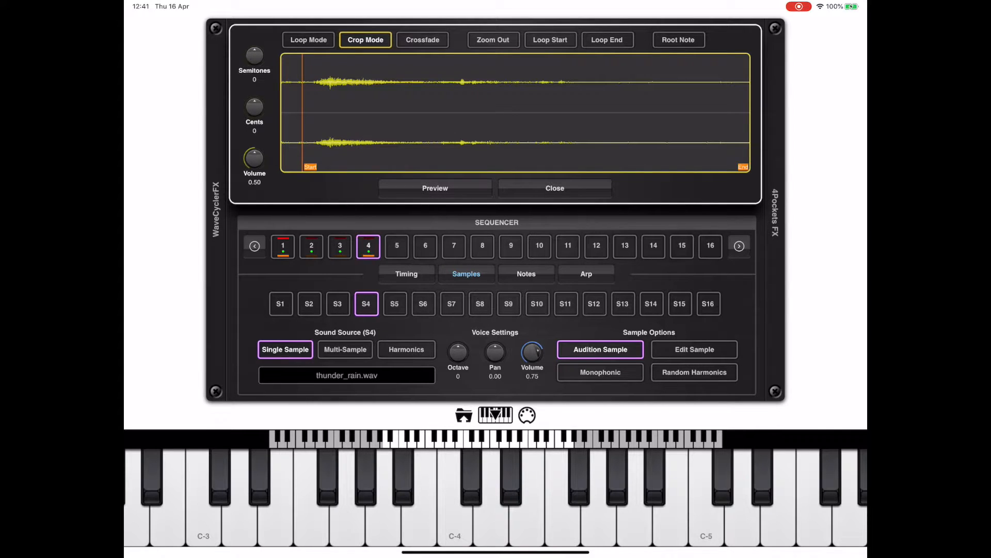
pyautogui.click(307, 39)
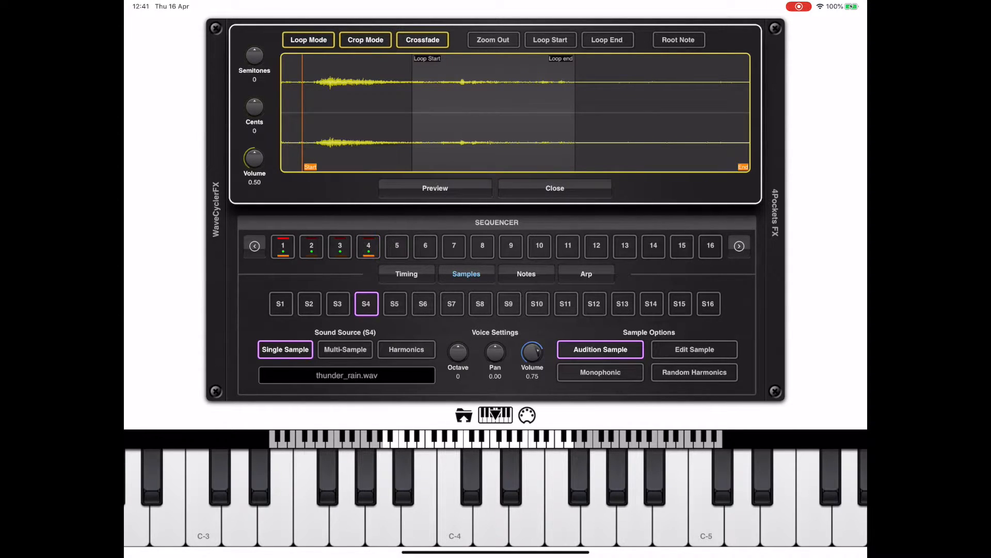
pyautogui.click(553, 188)
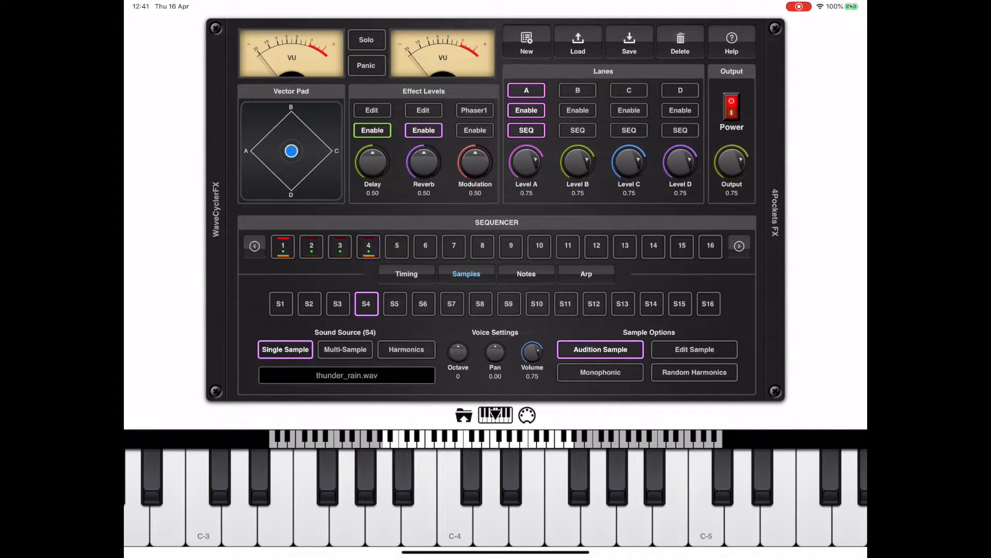
pyautogui.click(369, 246)
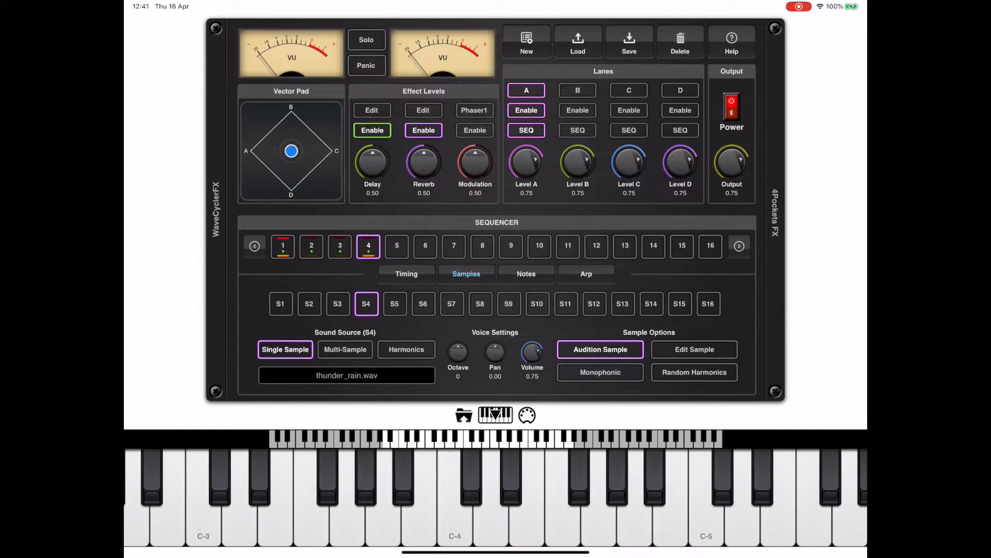
pyautogui.click(283, 246)
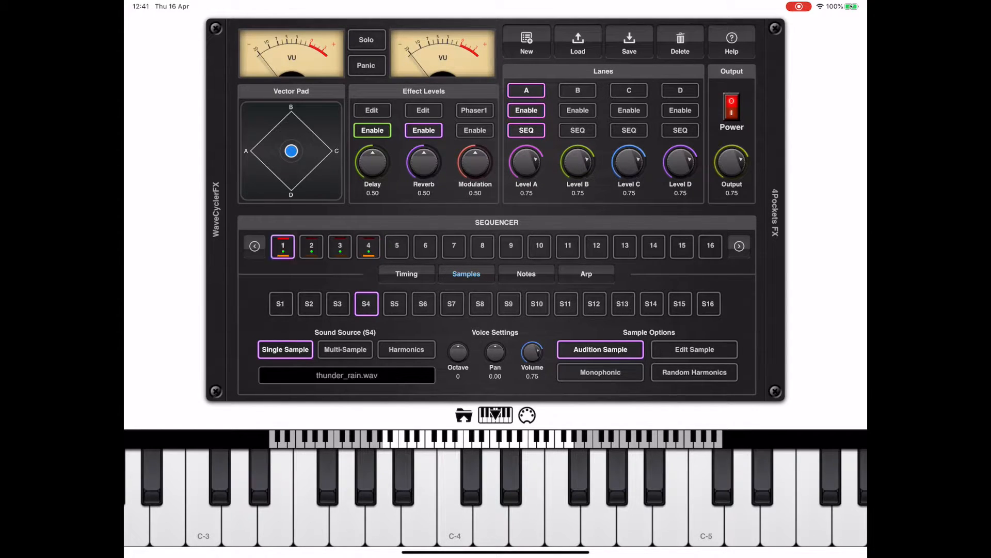
# Show slot S1 and switch to the sequencer's Timing page (length 4, 1/4 steps)
pyautogui.click(281, 304)
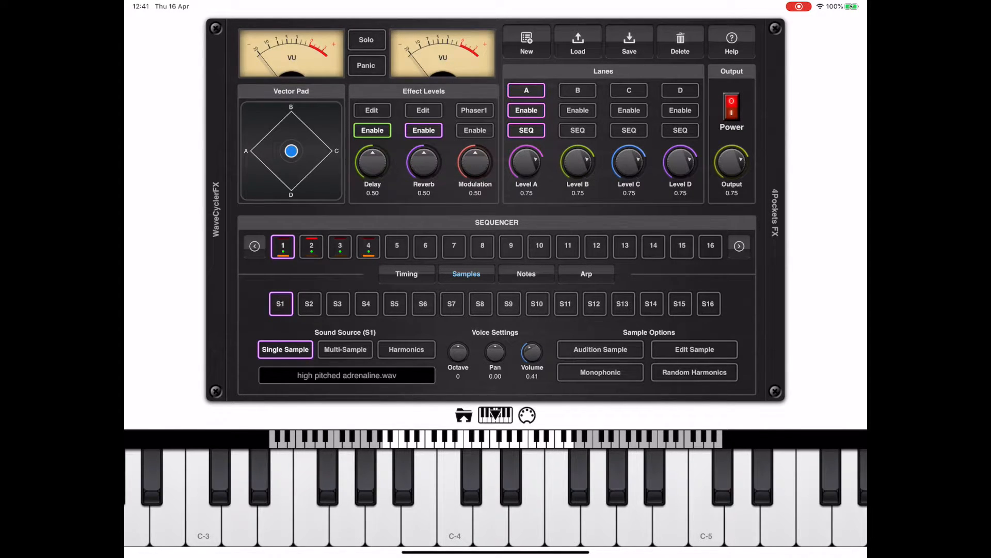
pyautogui.click(406, 273)
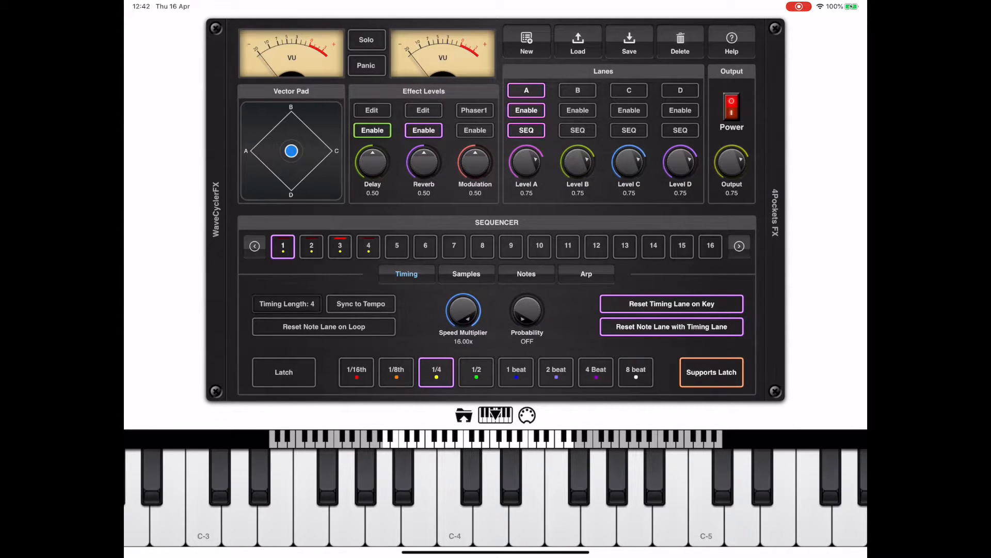
# Set the timing lane to 2 steps of 1/2 duration each, then return to the Notes page
pyautogui.click(286, 304)
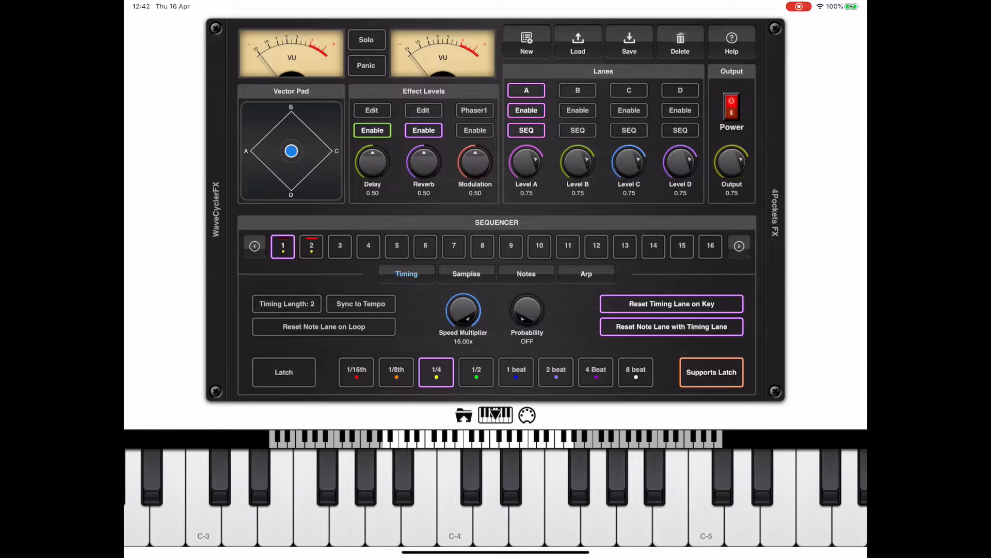
pyautogui.click(476, 372)
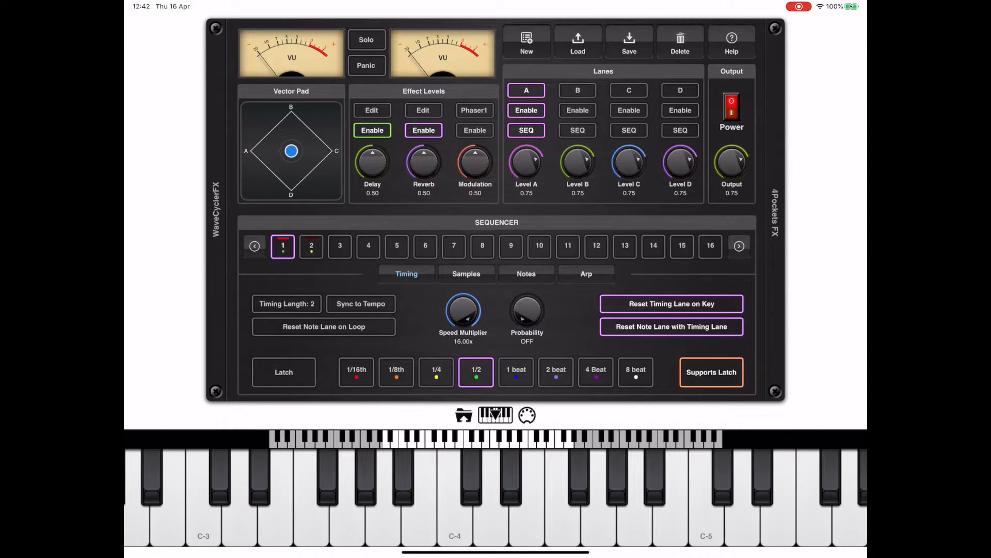
pyautogui.click(310, 245)
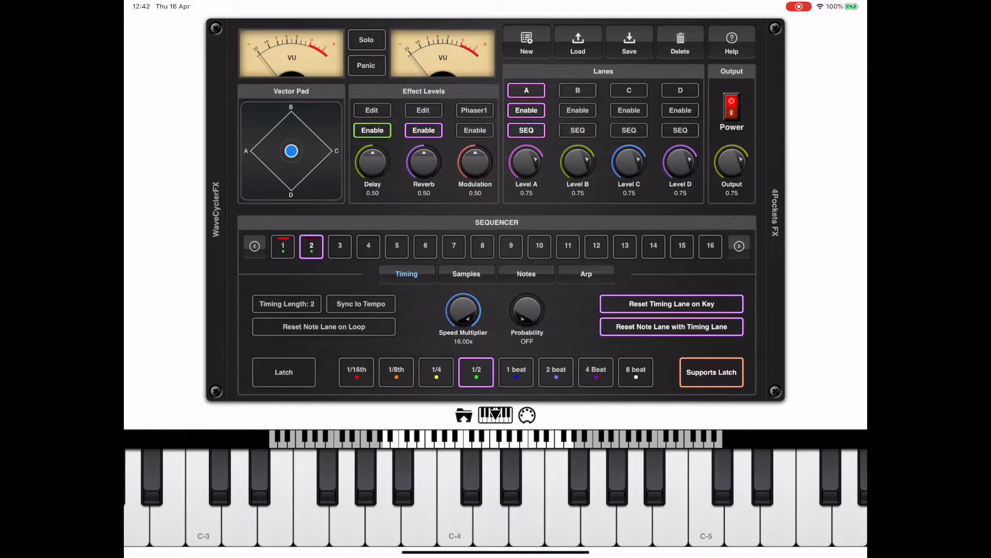
pyautogui.click(525, 273)
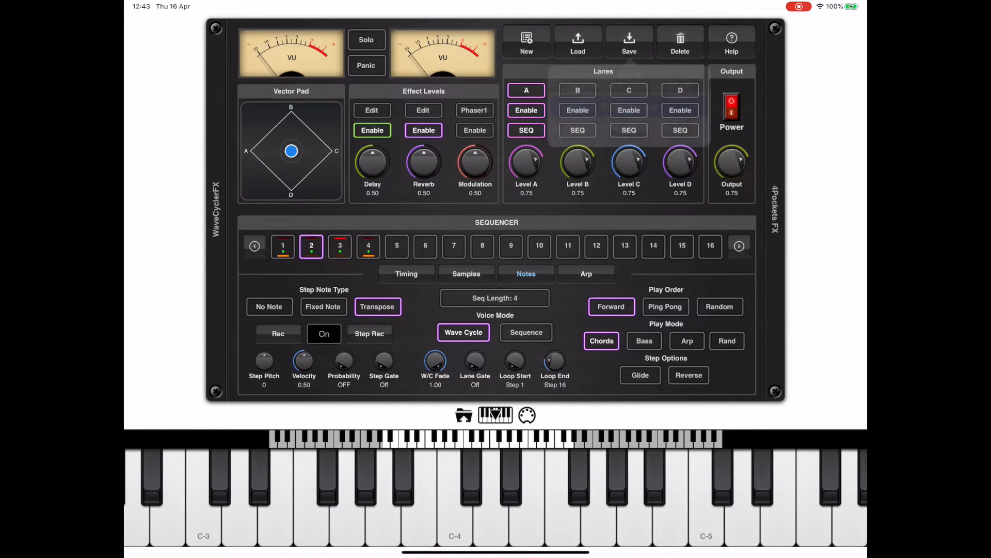
# Save the performance as a Program, then view the Samples page showing multi-sample KR HPF Stab in S1
pyautogui.click(629, 40)
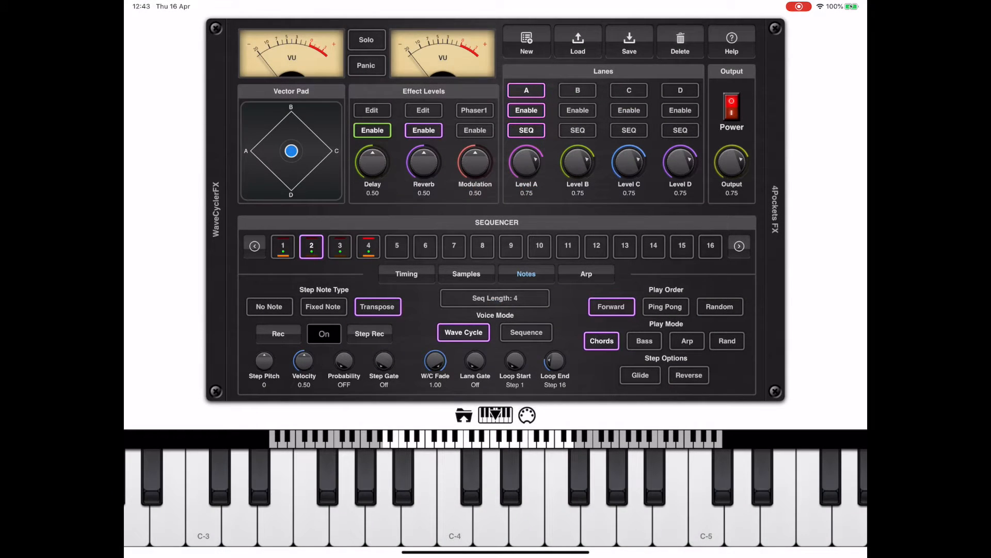
pyautogui.click(629, 40)
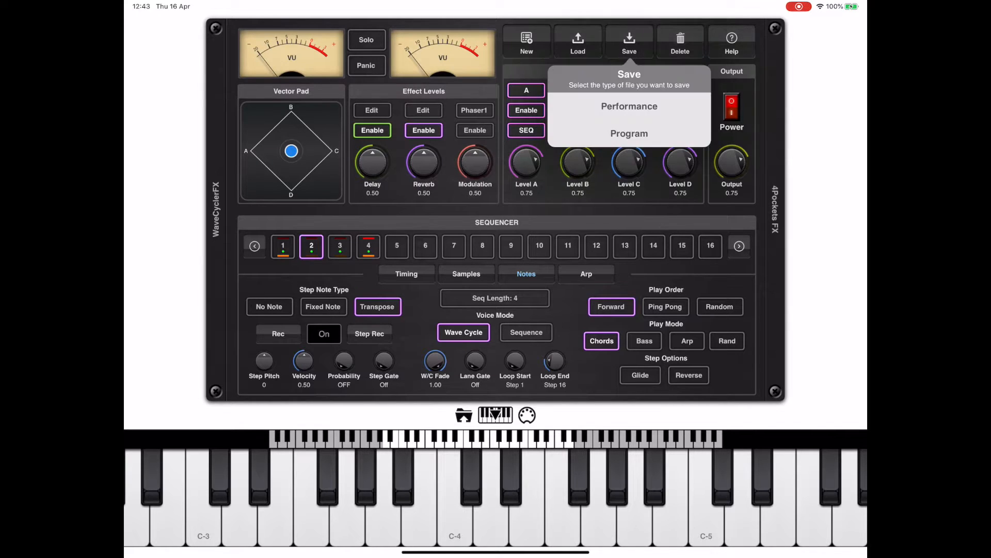
pyautogui.click(628, 134)
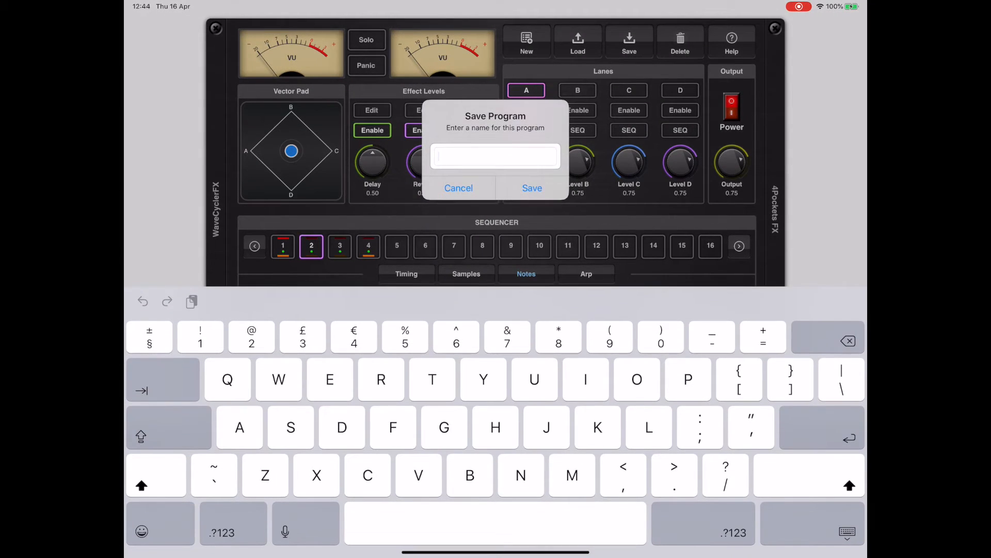
pyautogui.click(458, 188)
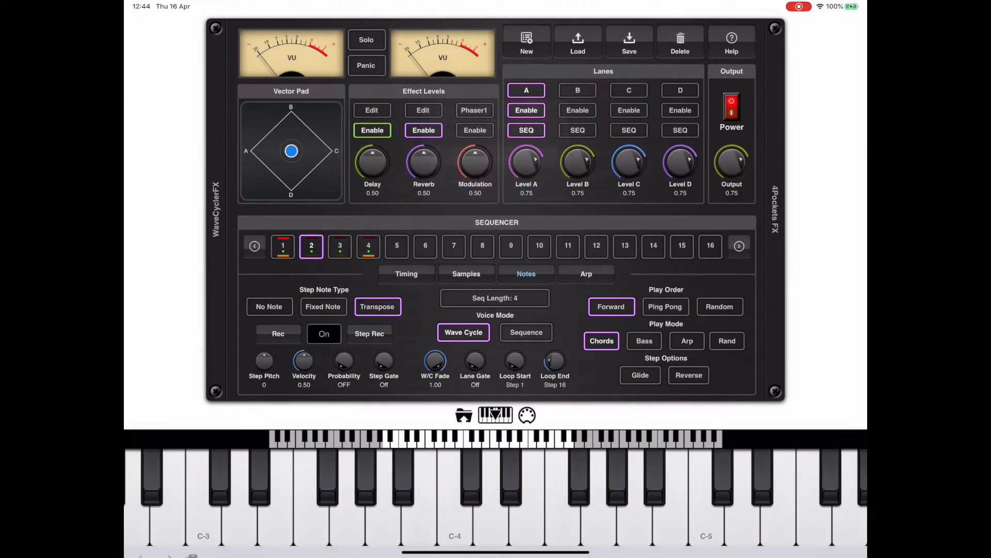
pyautogui.click(466, 273)
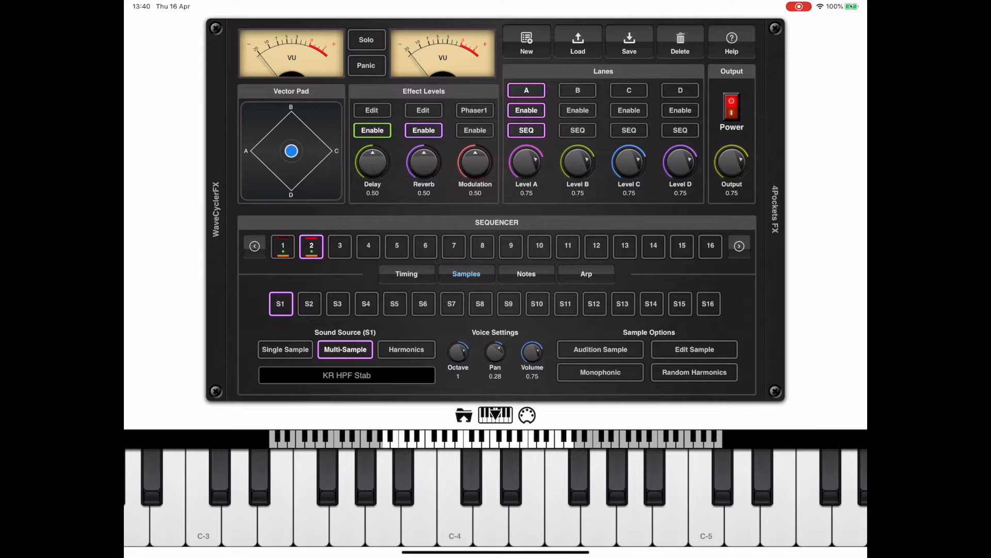
pyautogui.click(576, 40)
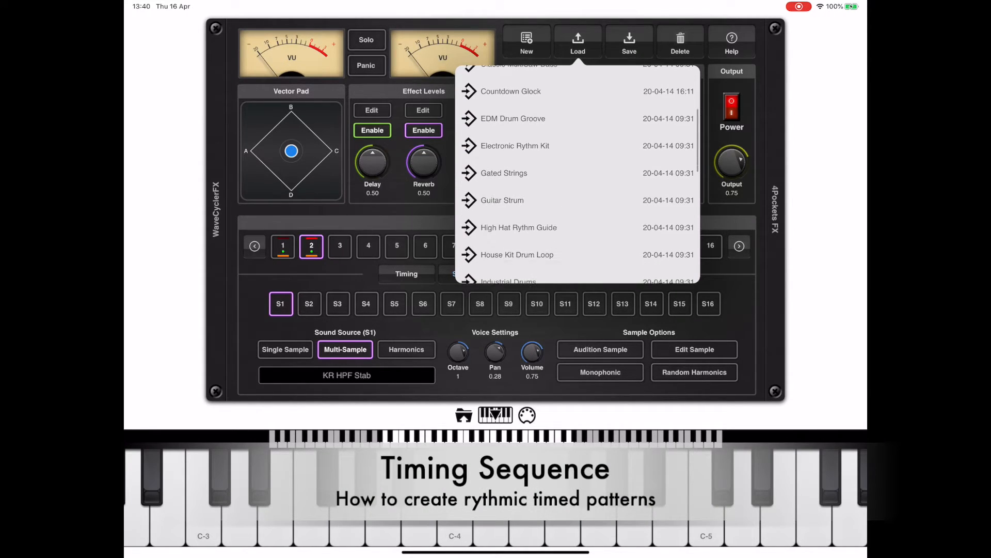
pyautogui.scroll(-3)
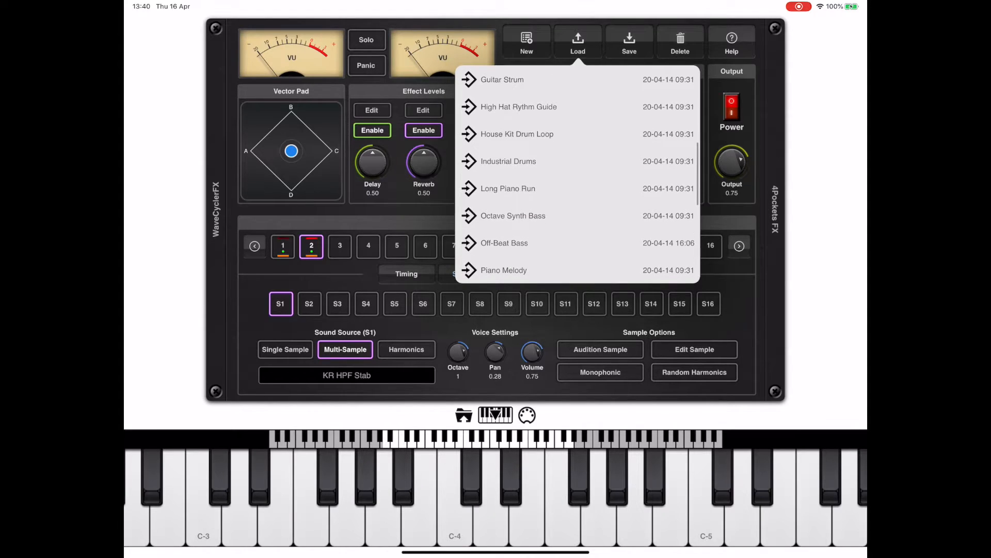
pyautogui.scroll(-3)
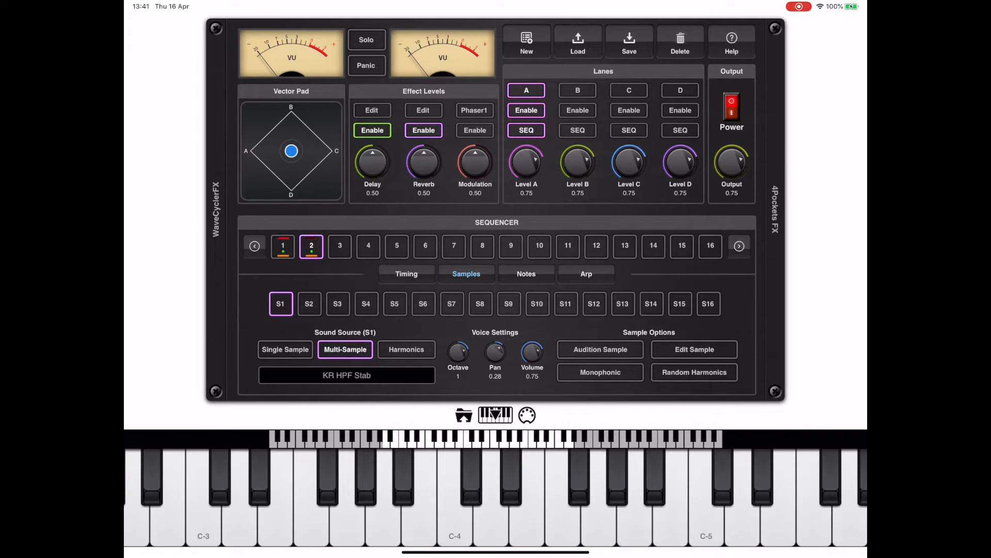
pyautogui.click(407, 273)
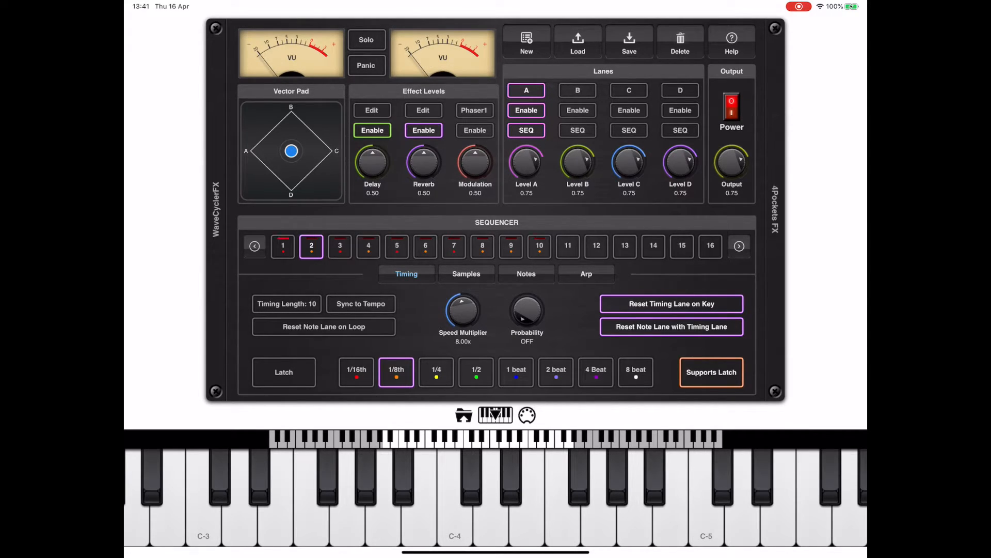
# Check timing steps 1, 3 and 6 at 1/16th and step 8 at 1/8th duration
pyautogui.click(283, 246)
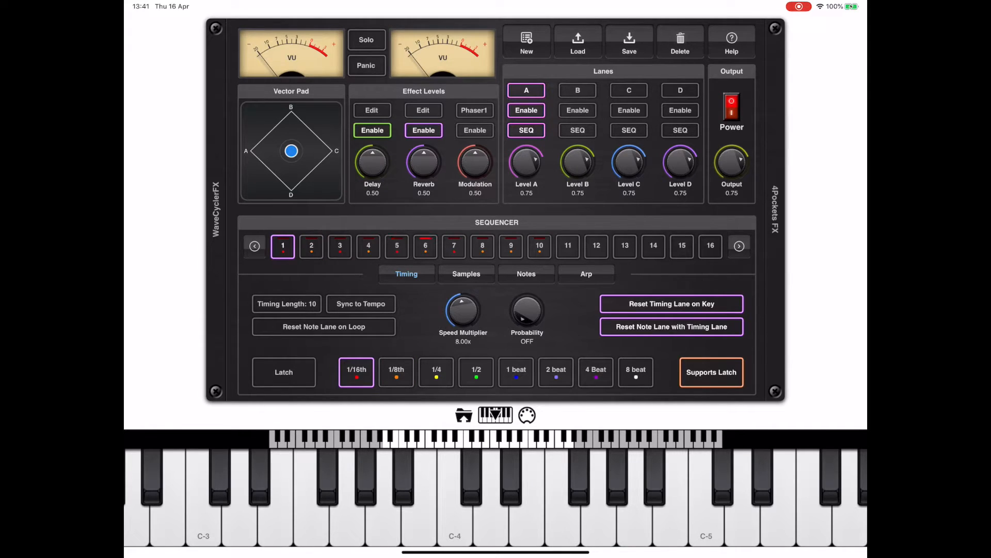
pyautogui.click(339, 245)
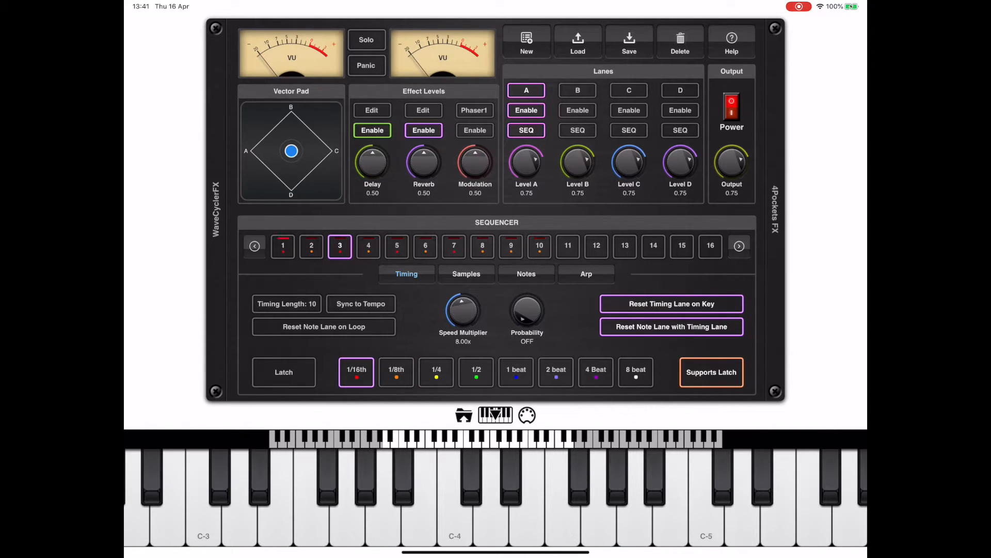
pyautogui.click(425, 246)
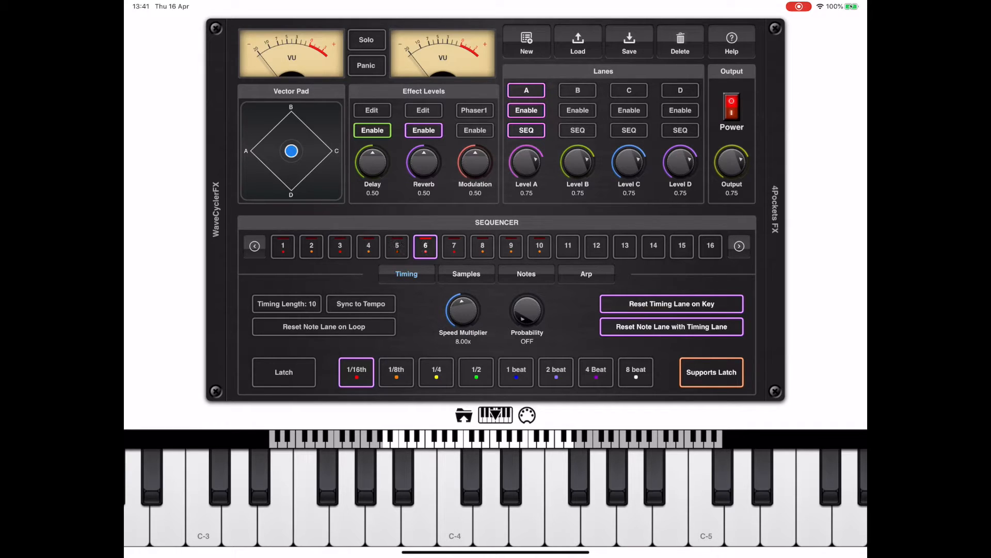
pyautogui.click(396, 372)
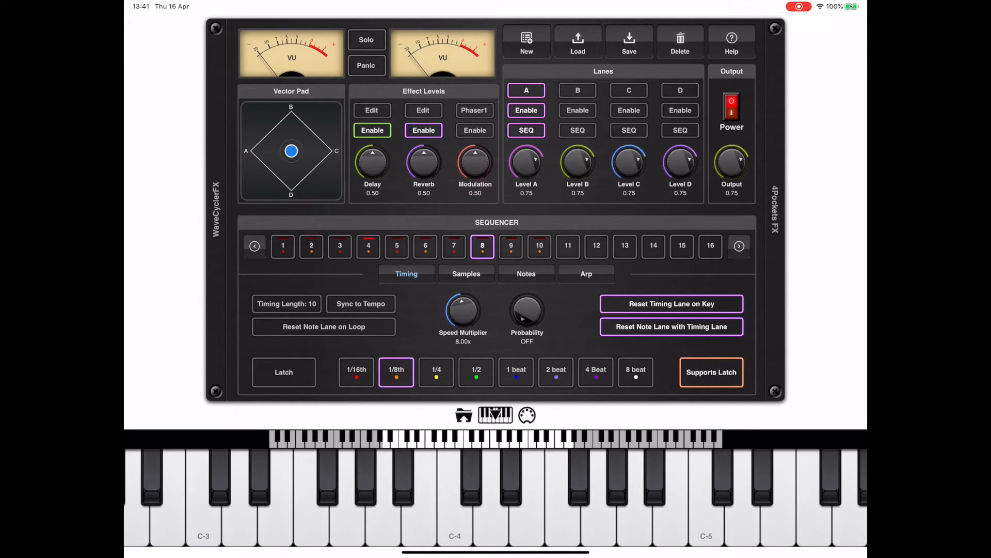
# Enable Latch so notes sustain, bringing up the four-step lane at 16x speed
pyautogui.click(283, 372)
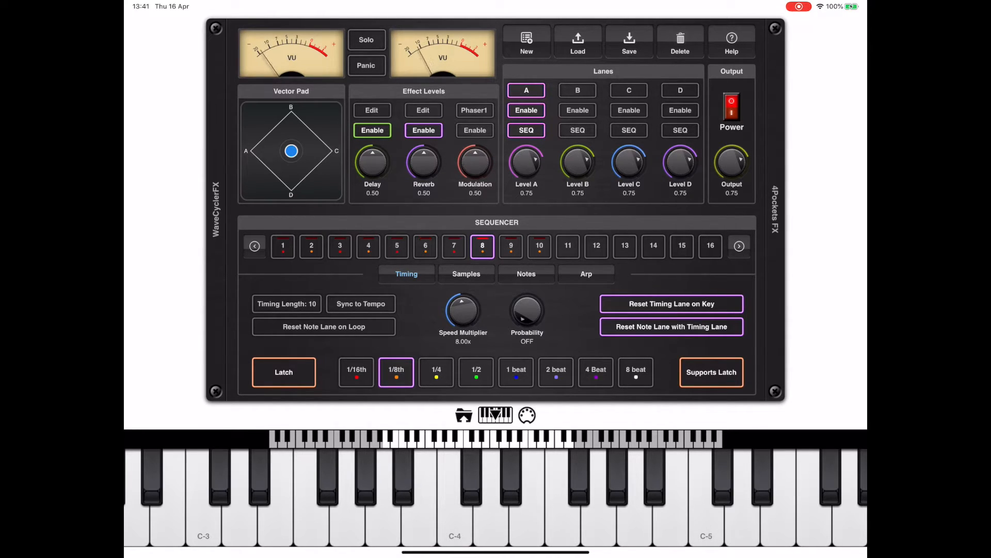
pyautogui.click(283, 372)
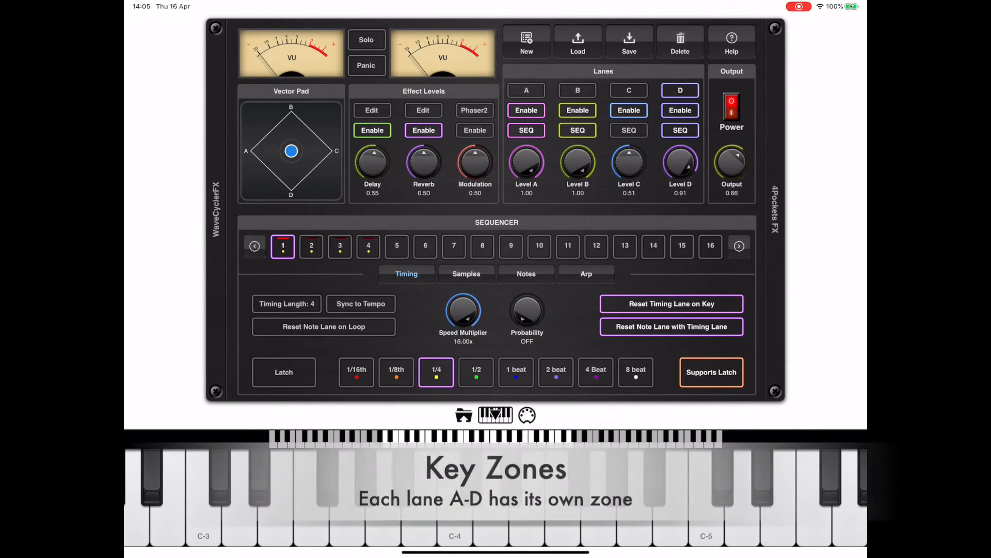
# Load the Walkabout Creek performance and acknowledge the layer C at C5 keyboard-zone notice
pyautogui.click(576, 40)
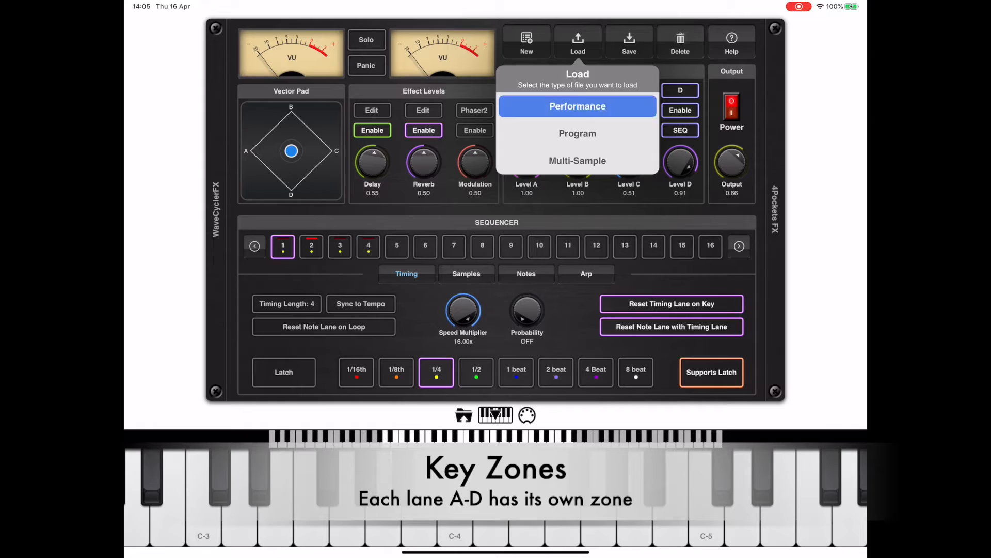
pyautogui.click(576, 105)
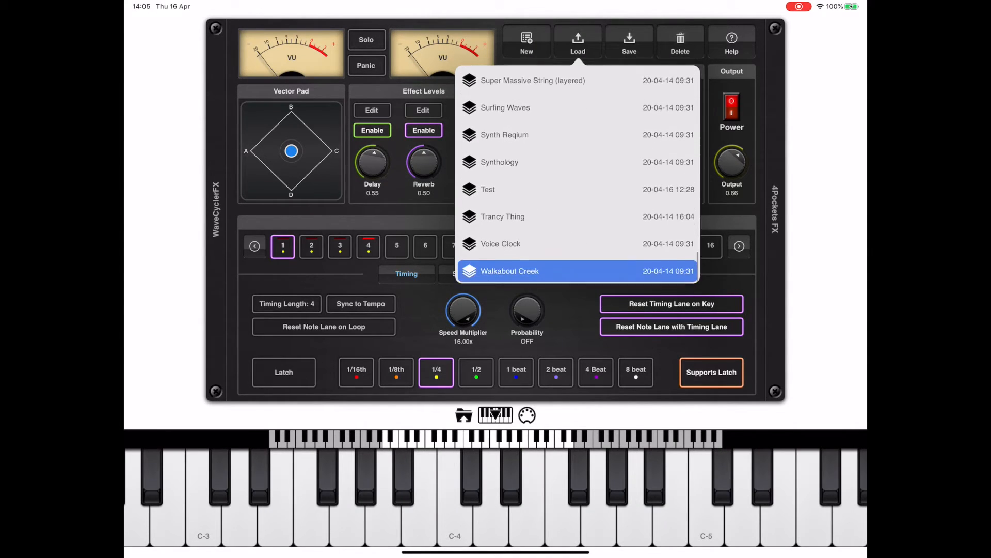
pyautogui.click(509, 271)
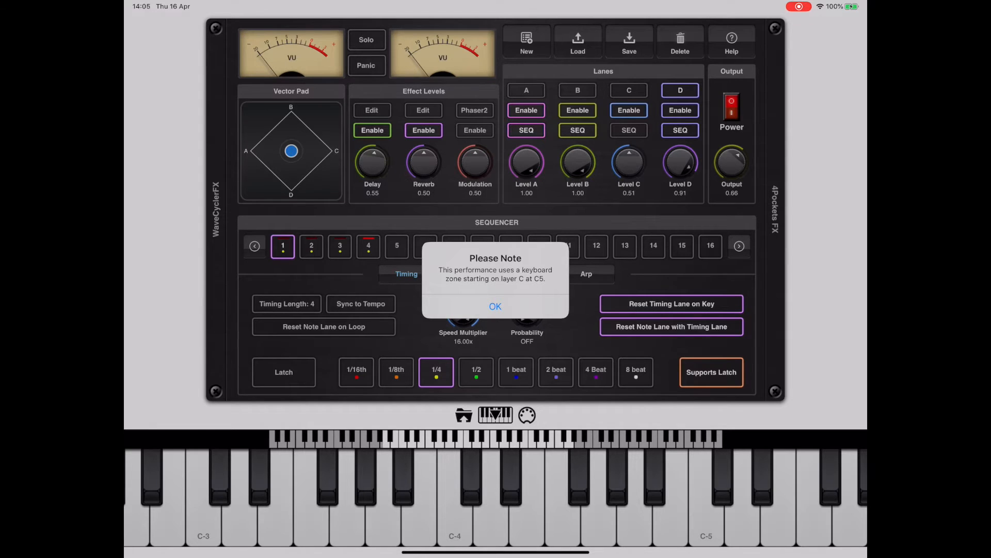
pyautogui.click(495, 305)
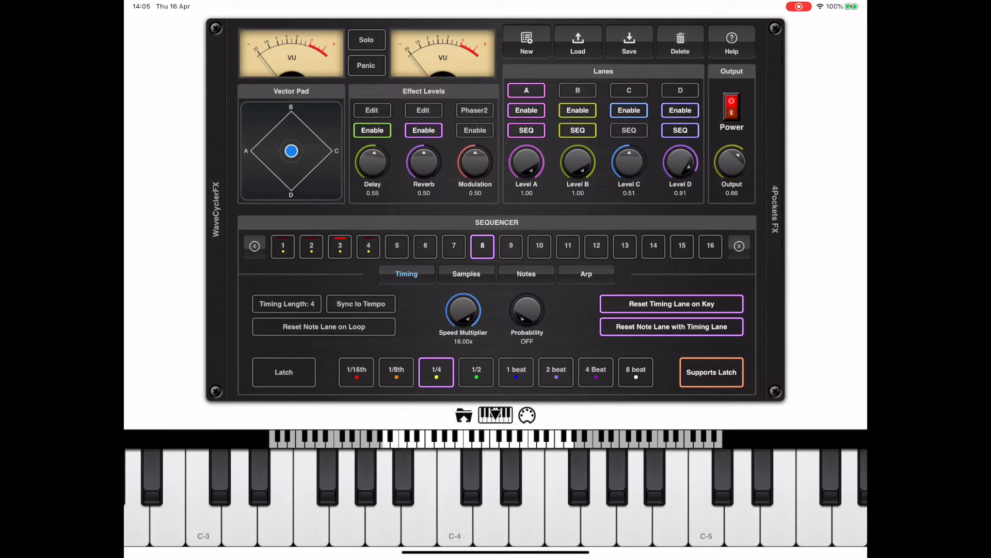
# Scroll through the Zones panel and back up to the Samples view with S2 on MT Choir 2
pyautogui.scroll(-3)
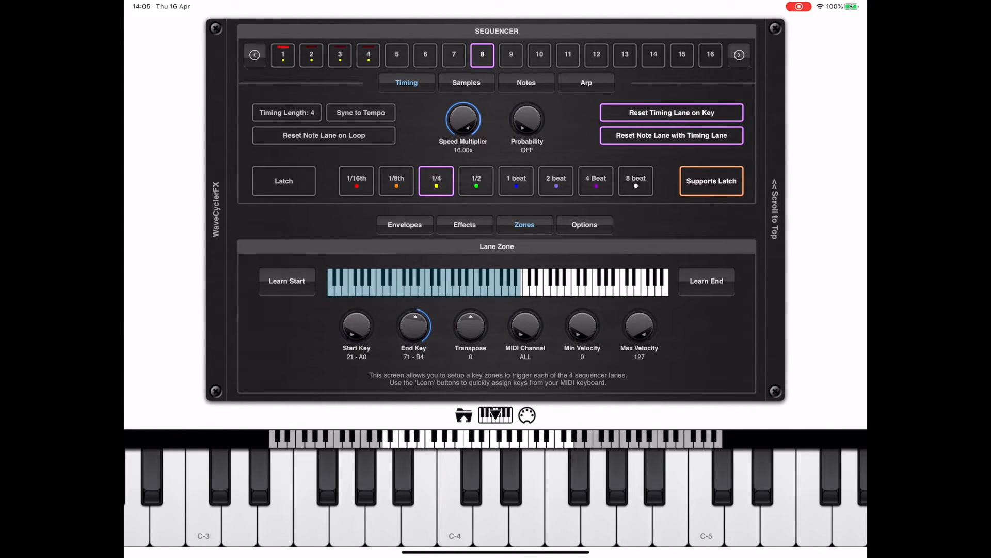
pyautogui.scroll(-3)
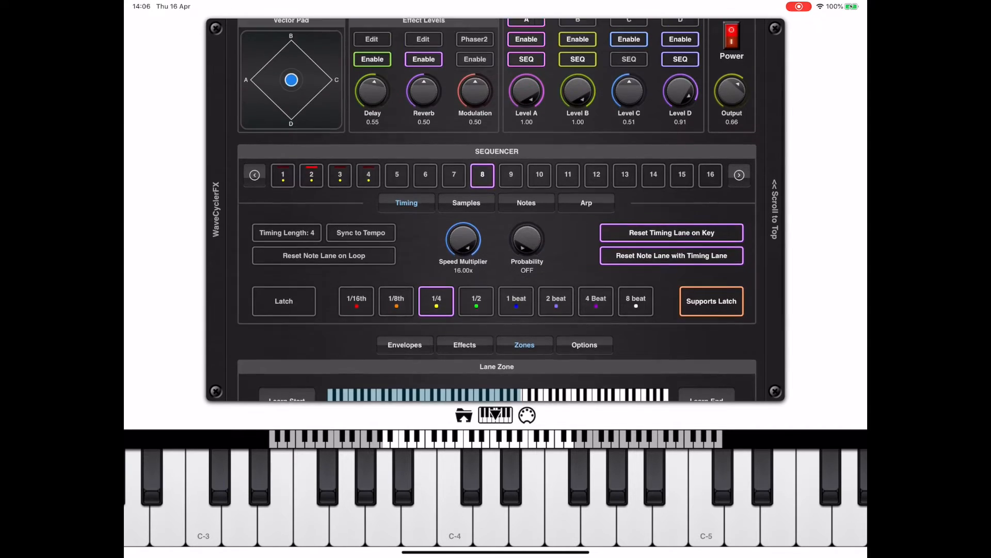
pyautogui.scroll(3)
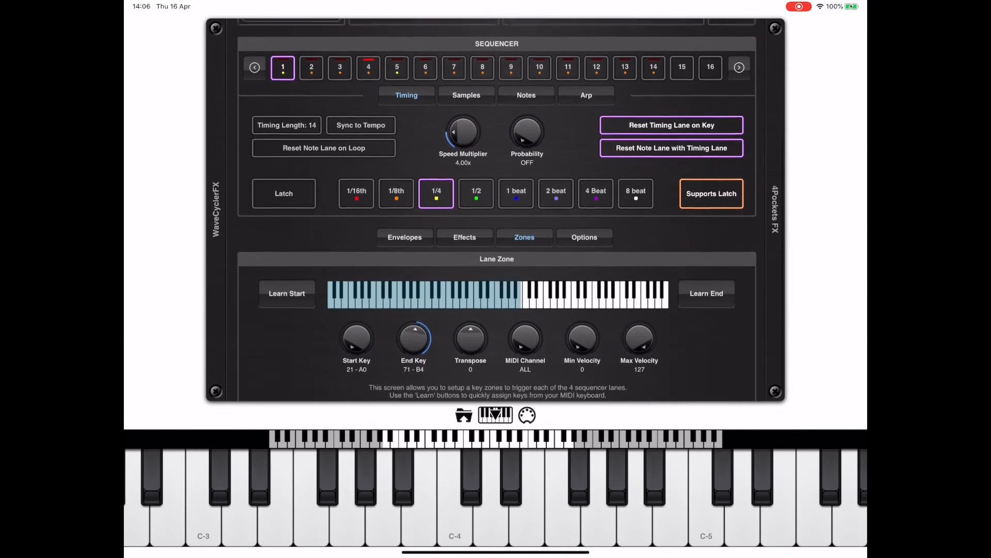
pyautogui.scroll(3)
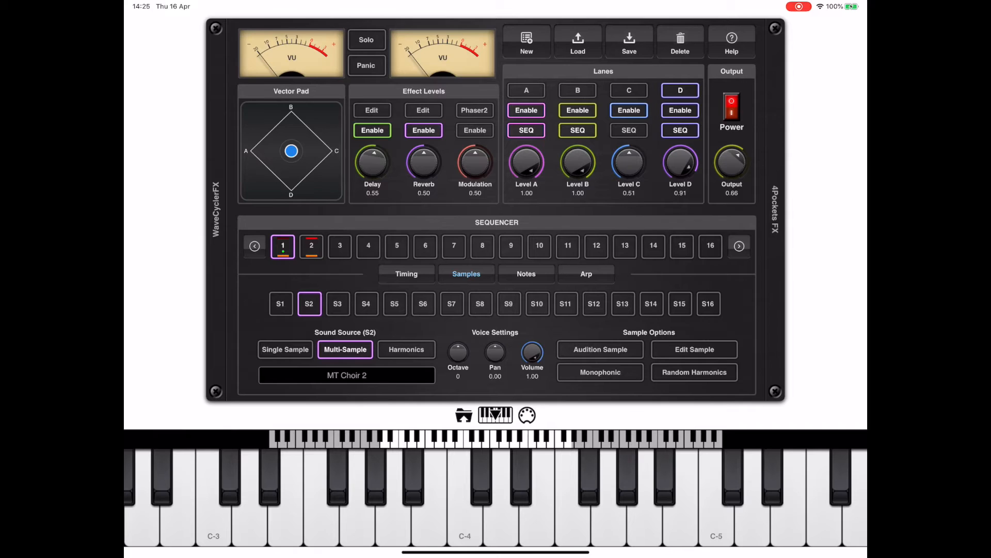
# Scroll down to S2's Envelopes view showing the VCF, ADSR and LFO sliders
pyautogui.scroll(-3)
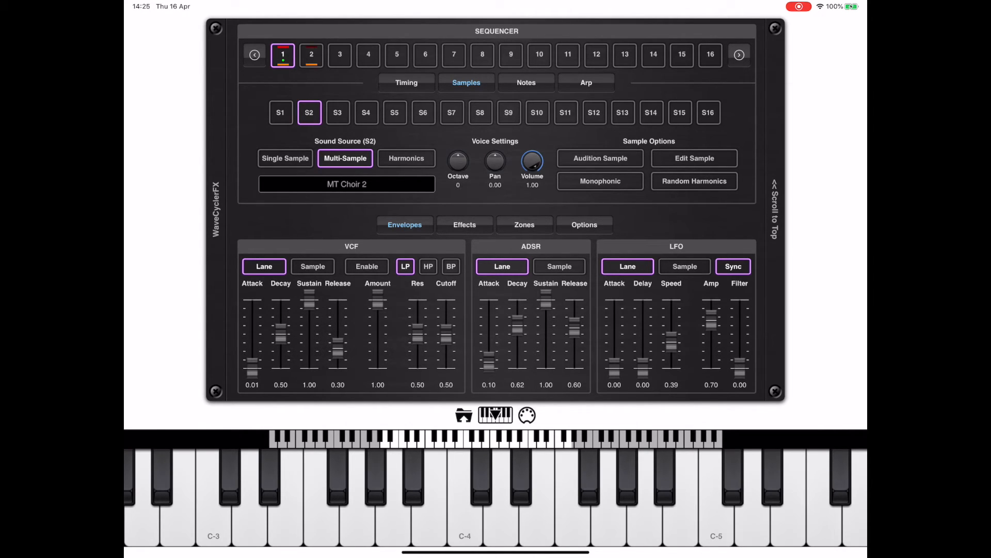
# Set the VCF envelope to per-sample values and compare it across samples S1, S2 and S3
pyautogui.click(366, 266)
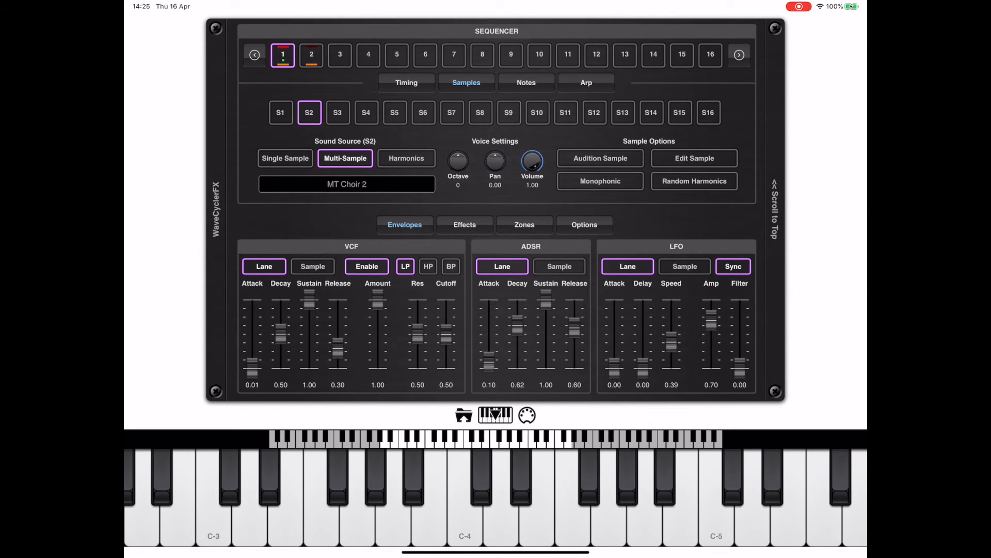
pyautogui.click(312, 266)
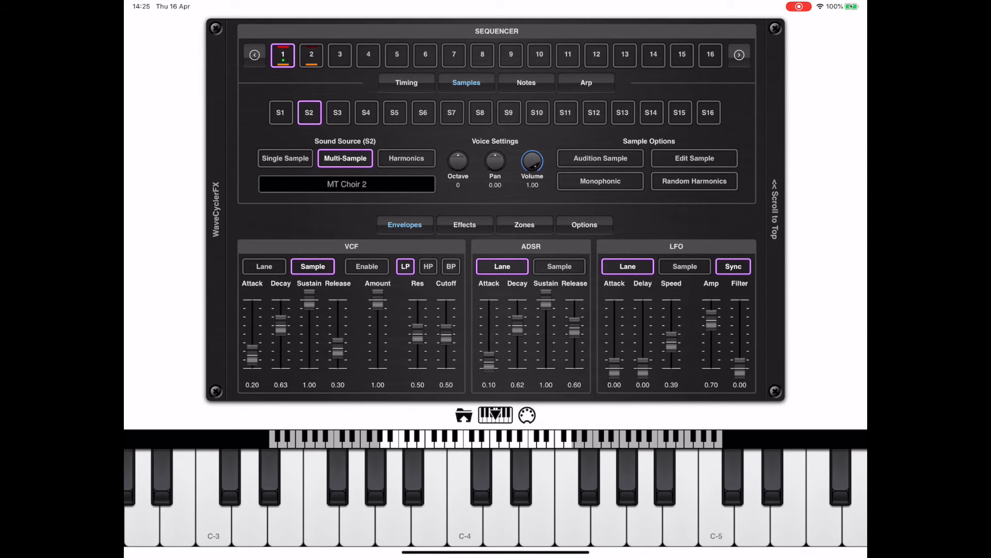
pyautogui.click(263, 267)
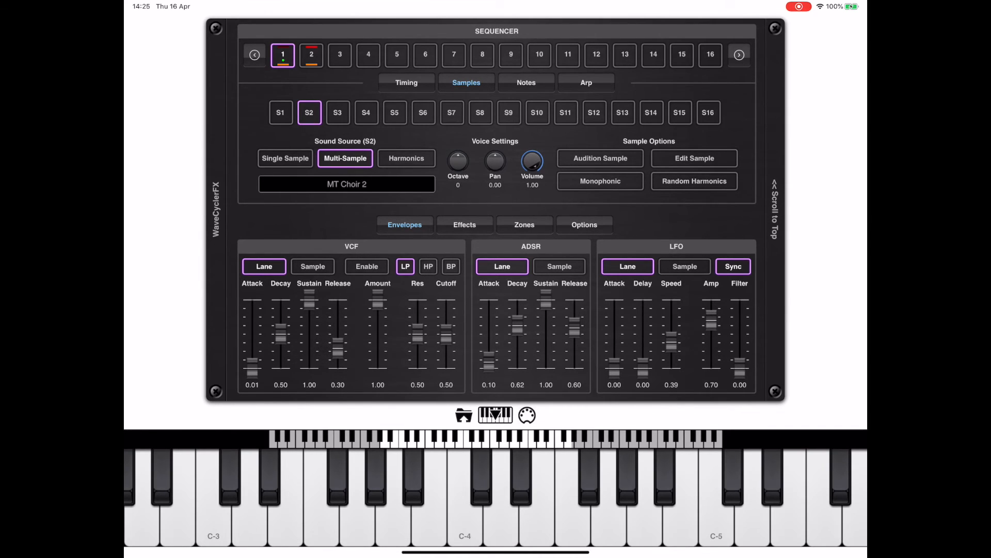
pyautogui.click(280, 112)
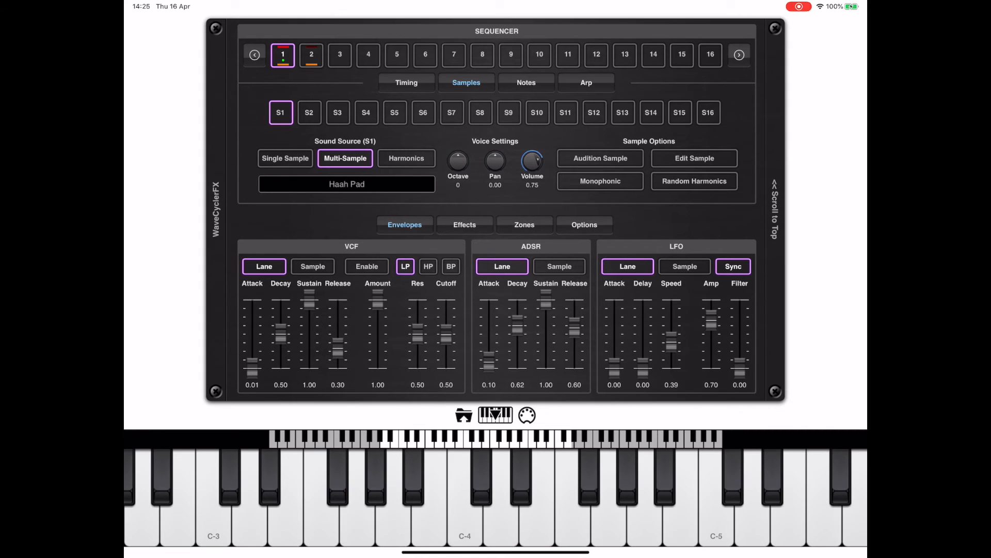
pyautogui.click(312, 266)
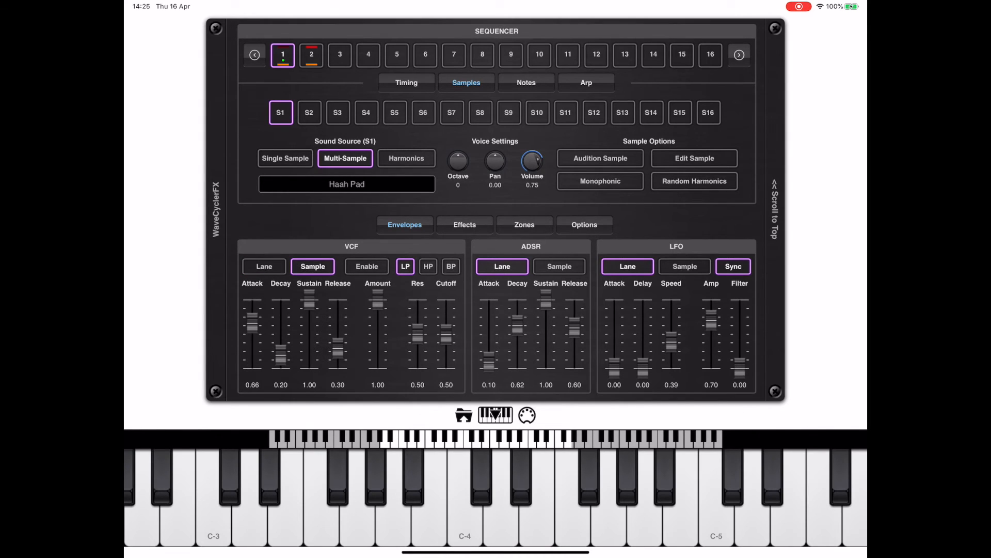
pyautogui.click(308, 112)
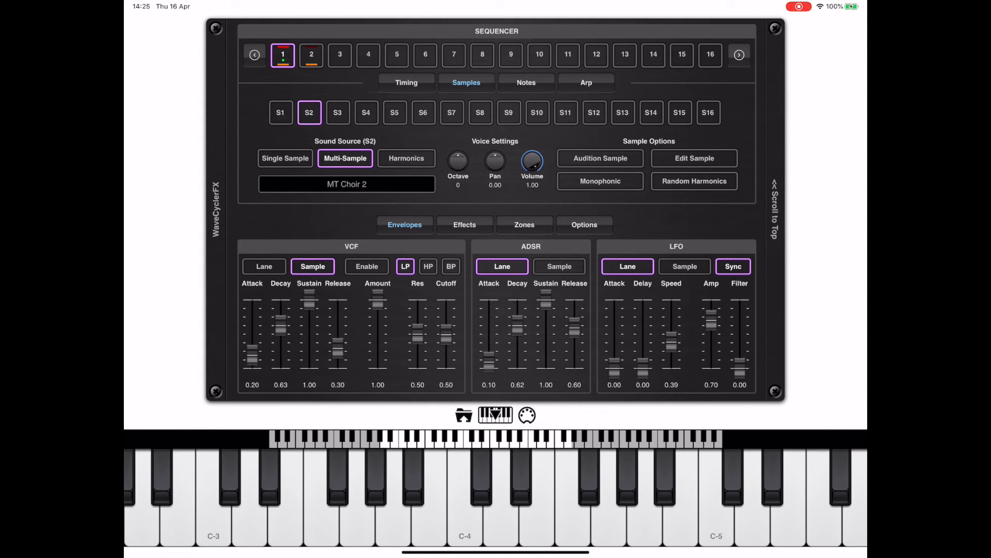
pyautogui.click(338, 112)
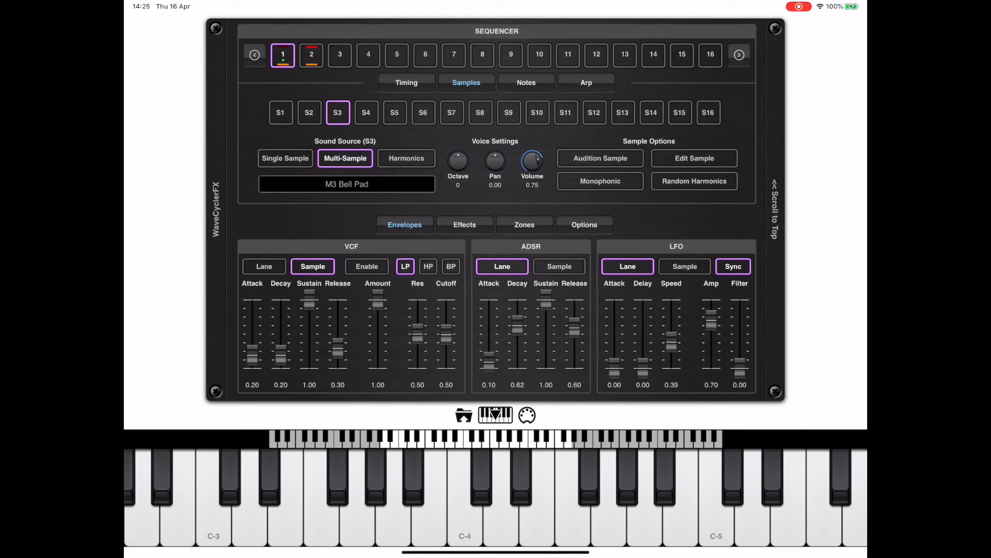
pyautogui.click(281, 112)
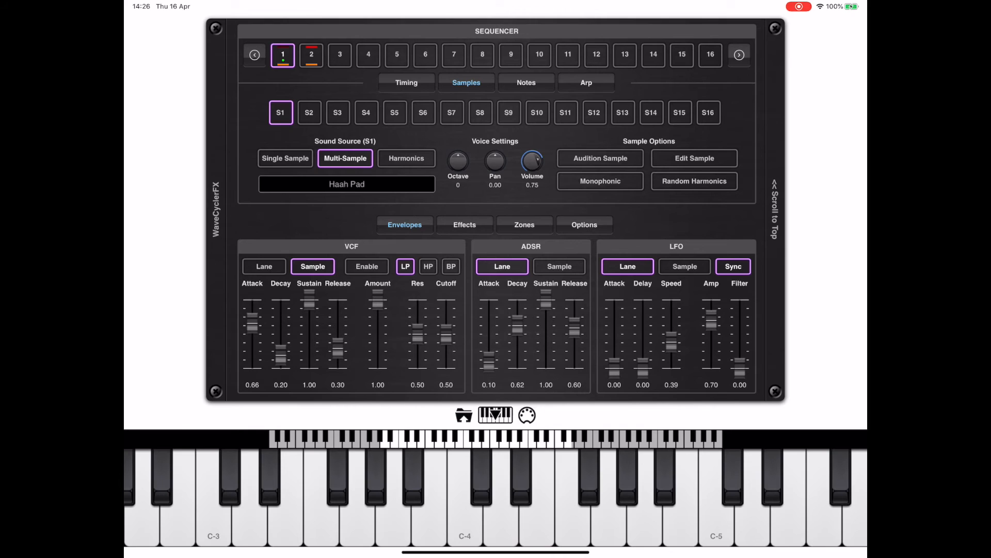
# Set the ADSR and LFO envelopes to per-sample values and compare S1's Haah Pad with S2's MT Choir 2
pyautogui.click(558, 267)
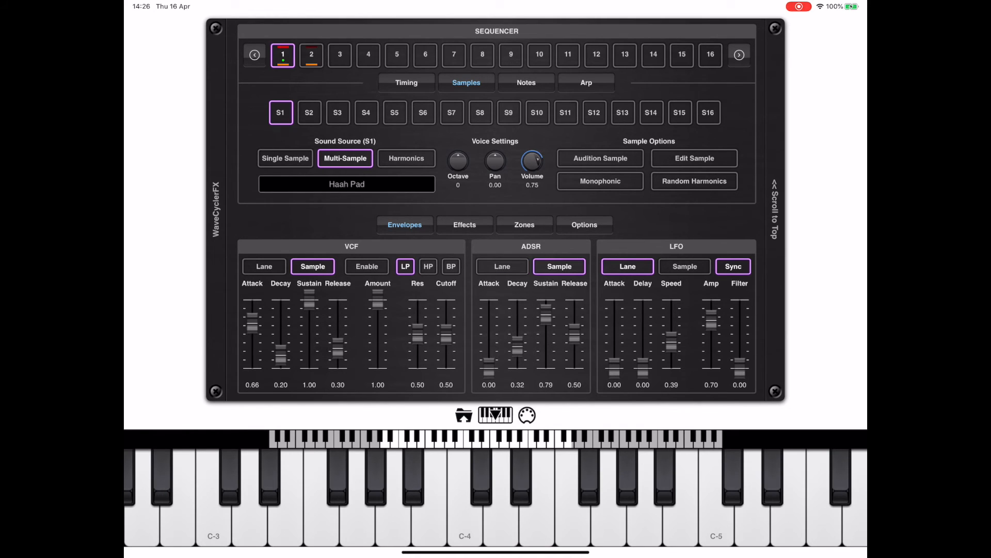
pyautogui.click(309, 112)
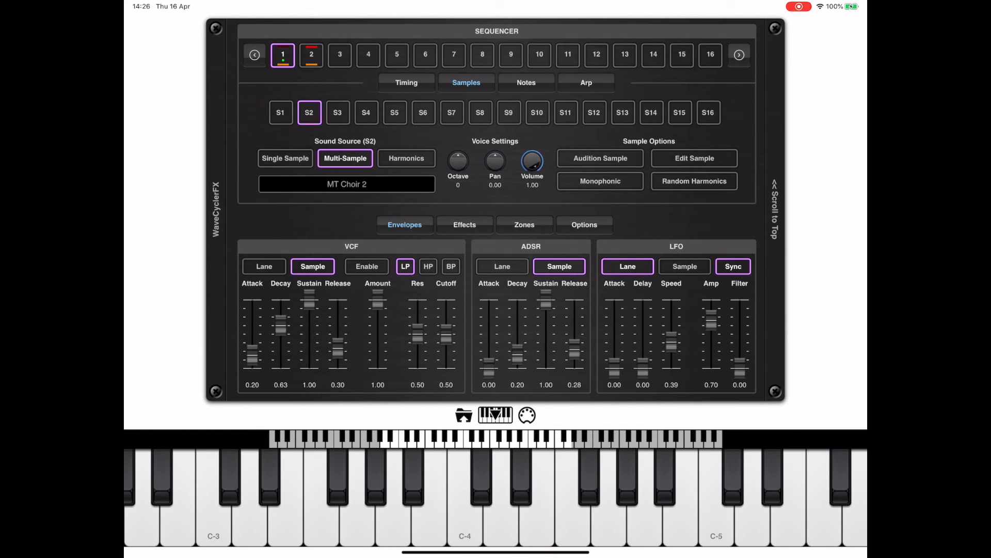
pyautogui.click(280, 111)
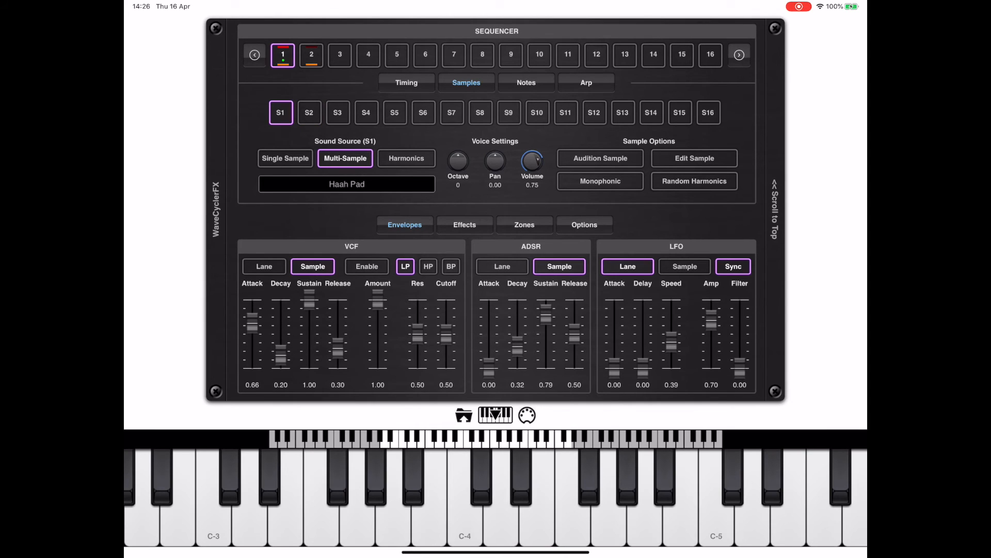
pyautogui.click(683, 266)
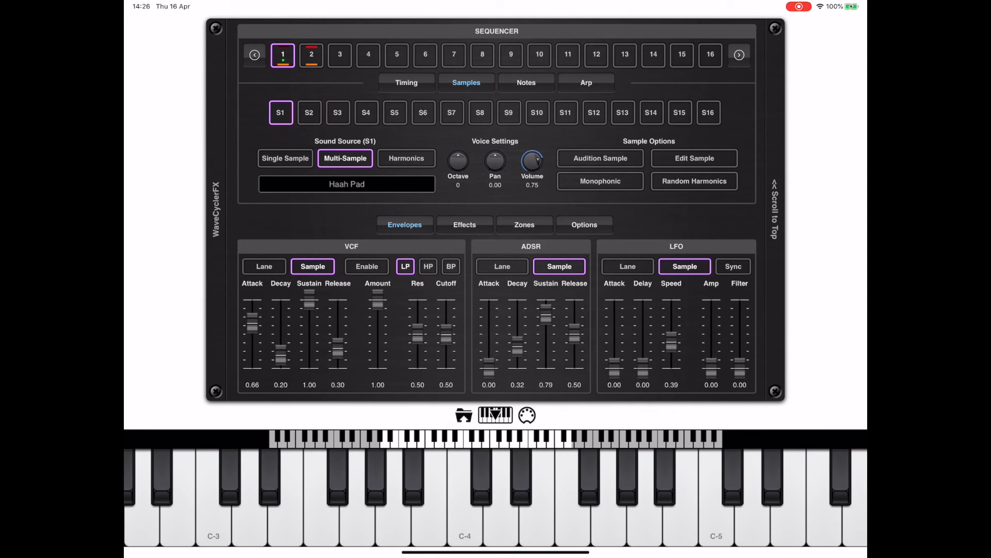
pyautogui.click(309, 112)
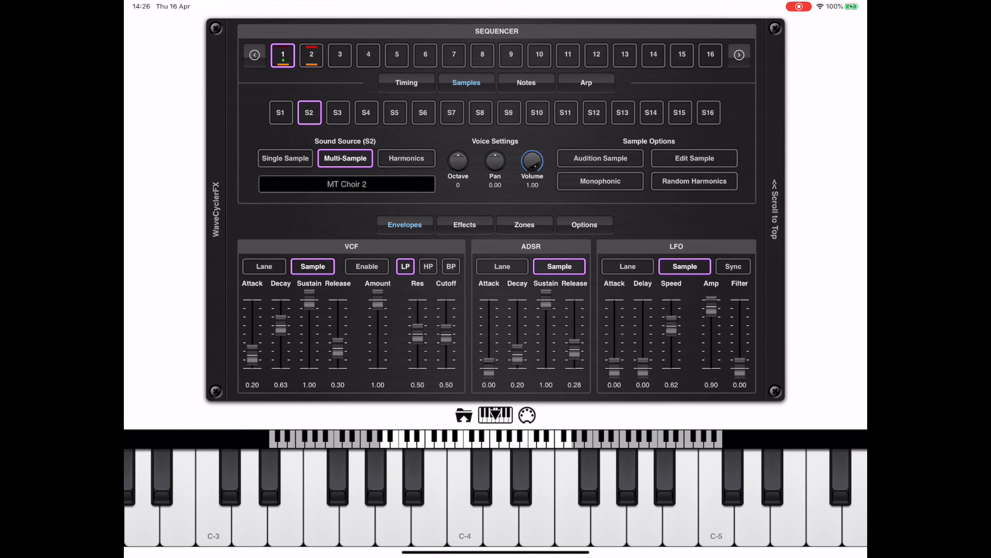
pyautogui.click(281, 111)
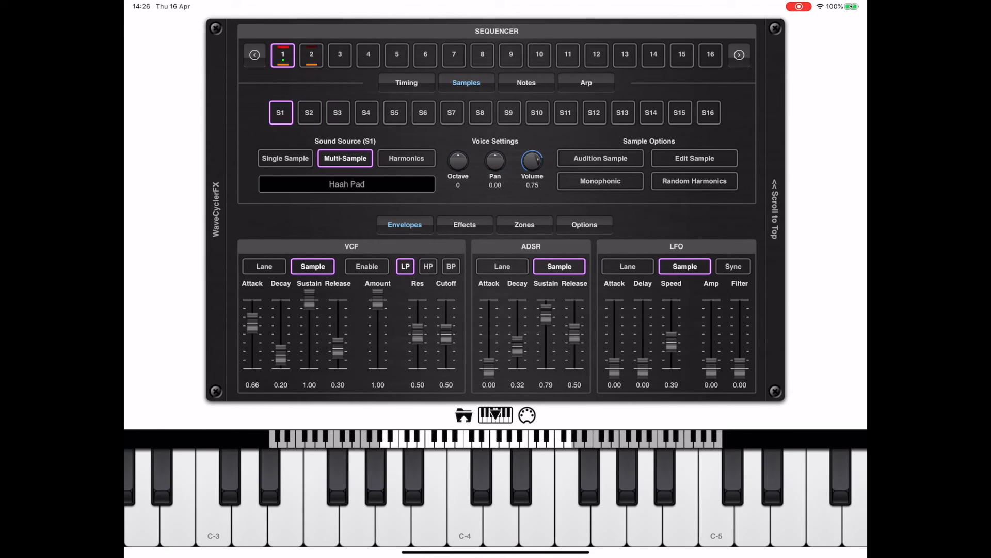
pyautogui.click(308, 113)
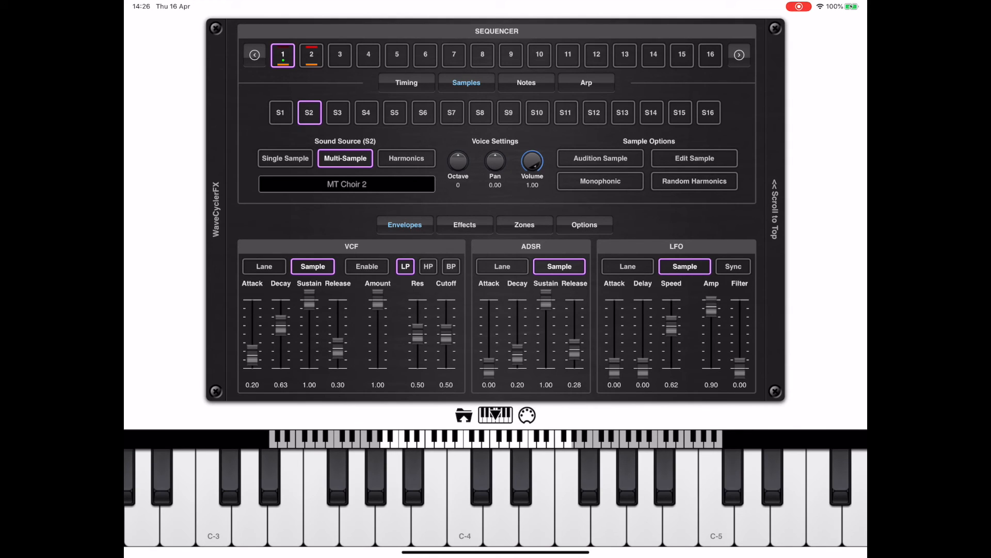